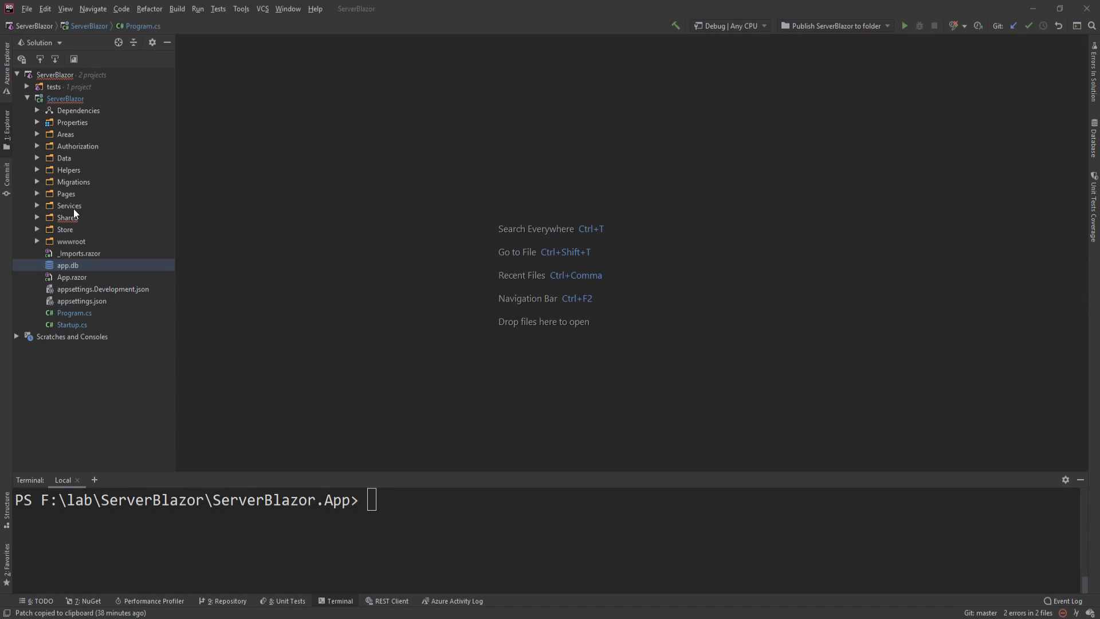
mouse_move(508, 175)
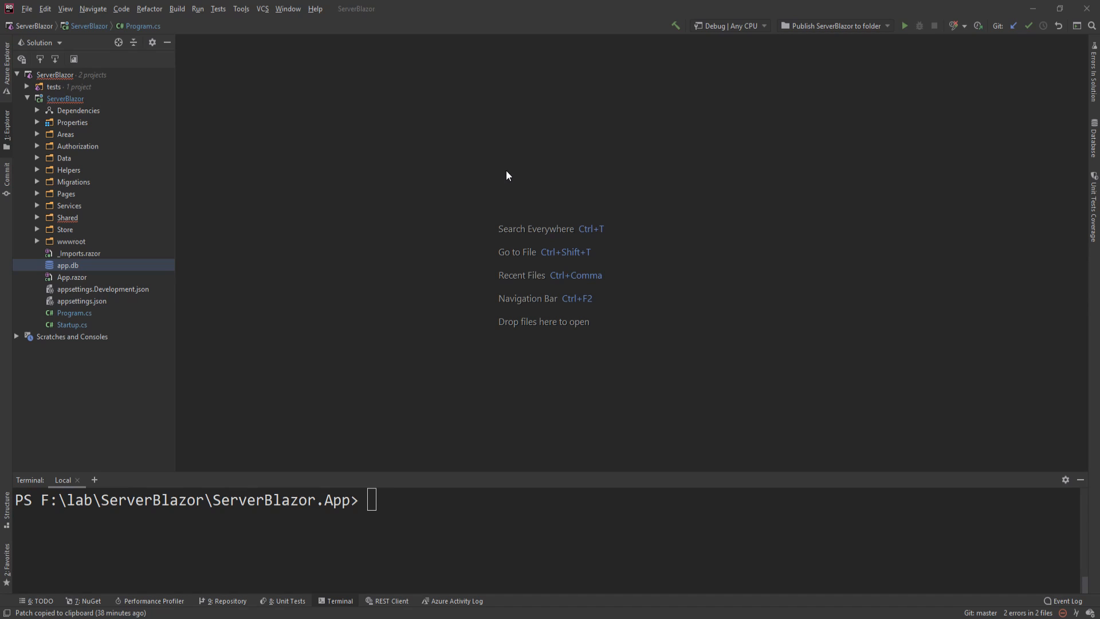
mouse_move(385, 160)
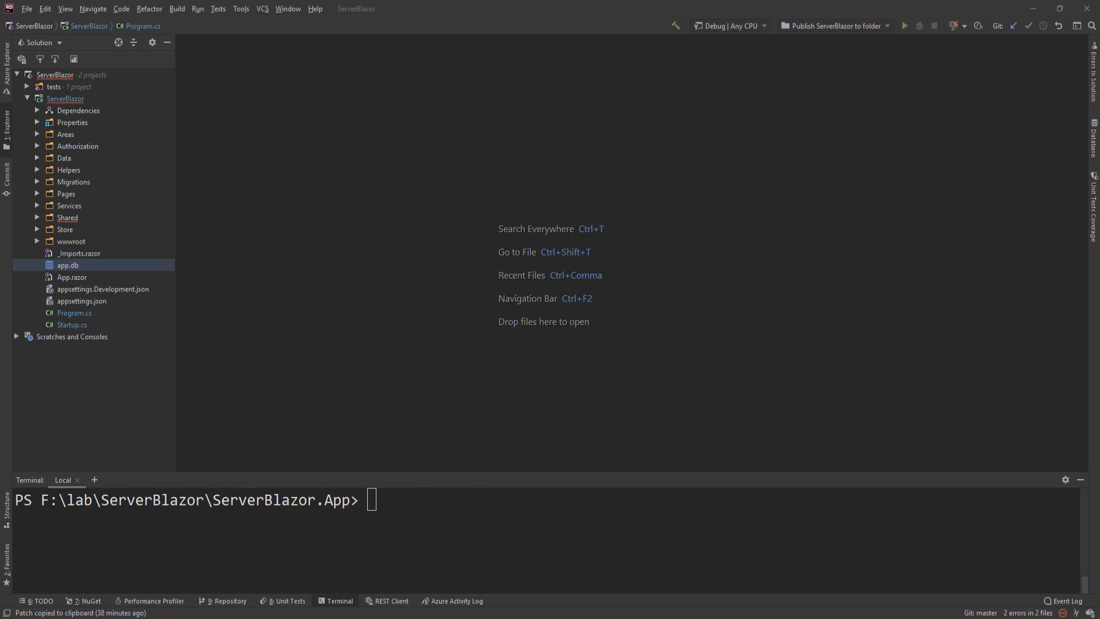
Add the ElectronNET.API 5.30.1 NuGet package to ServerBlazor via Manage NuGet Packages
right_click(78, 110)
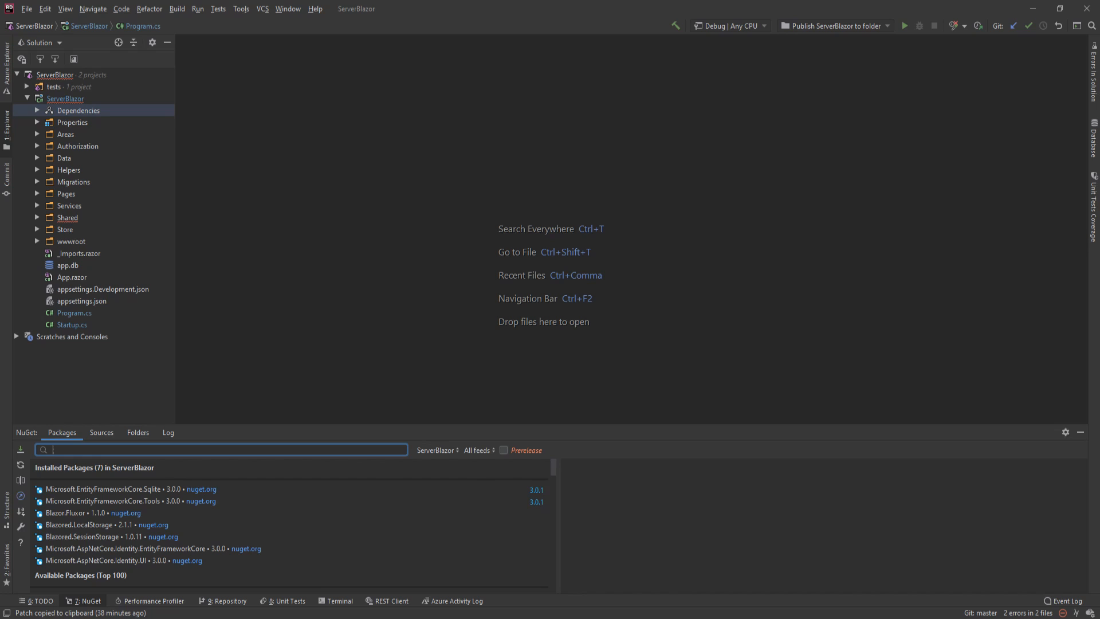
type("Electron.NET")
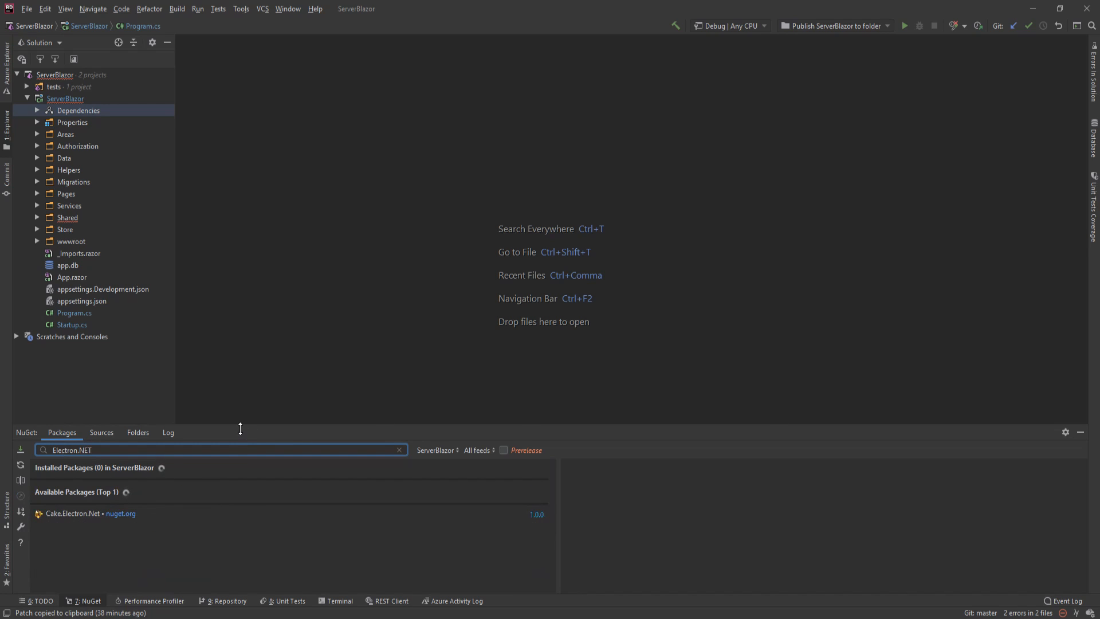
type("ElectroMET")
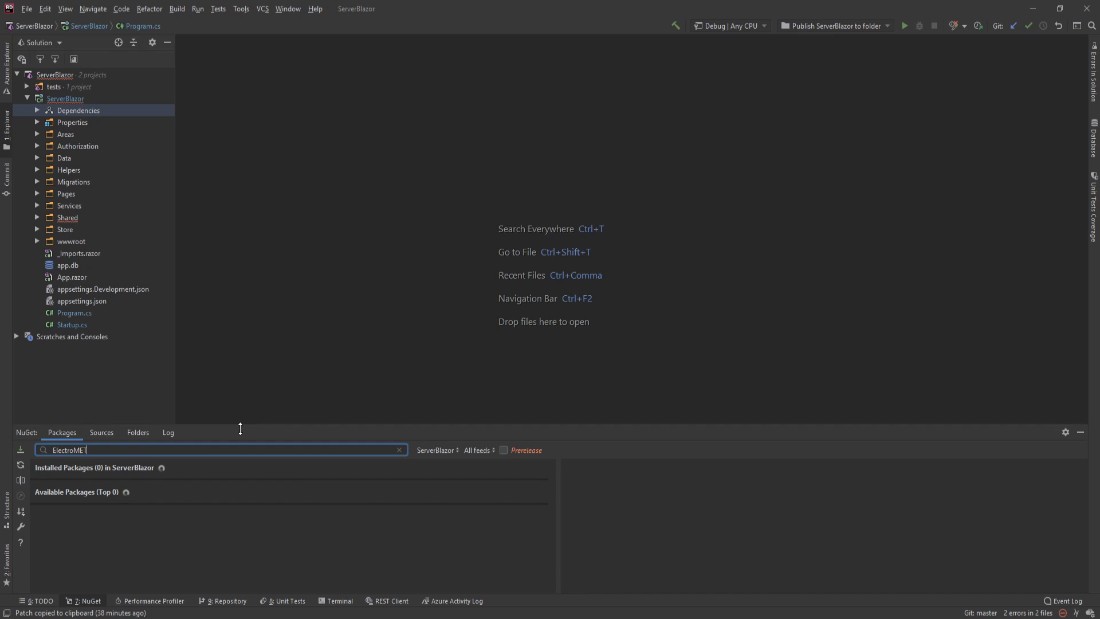
type("ElectroNET")
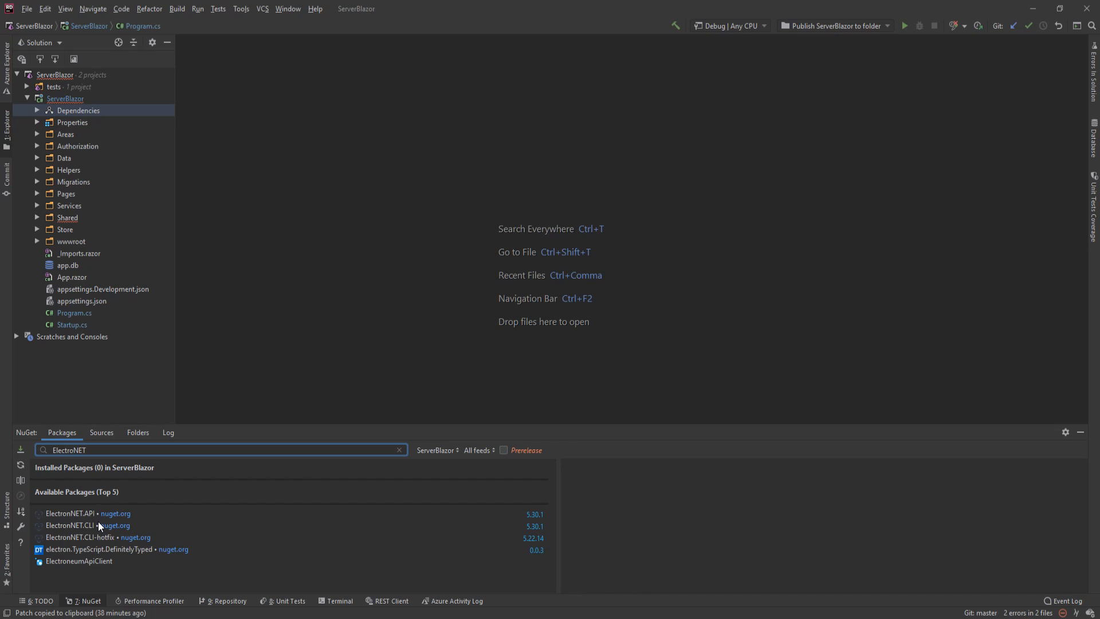
left_click(73, 513)
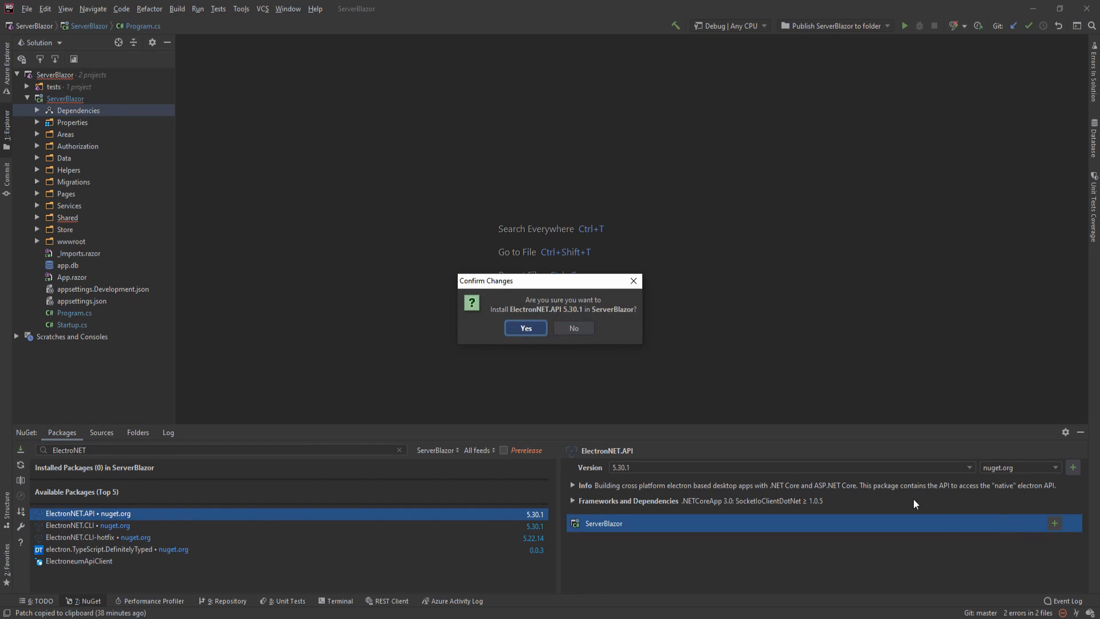
left_click(524, 327)
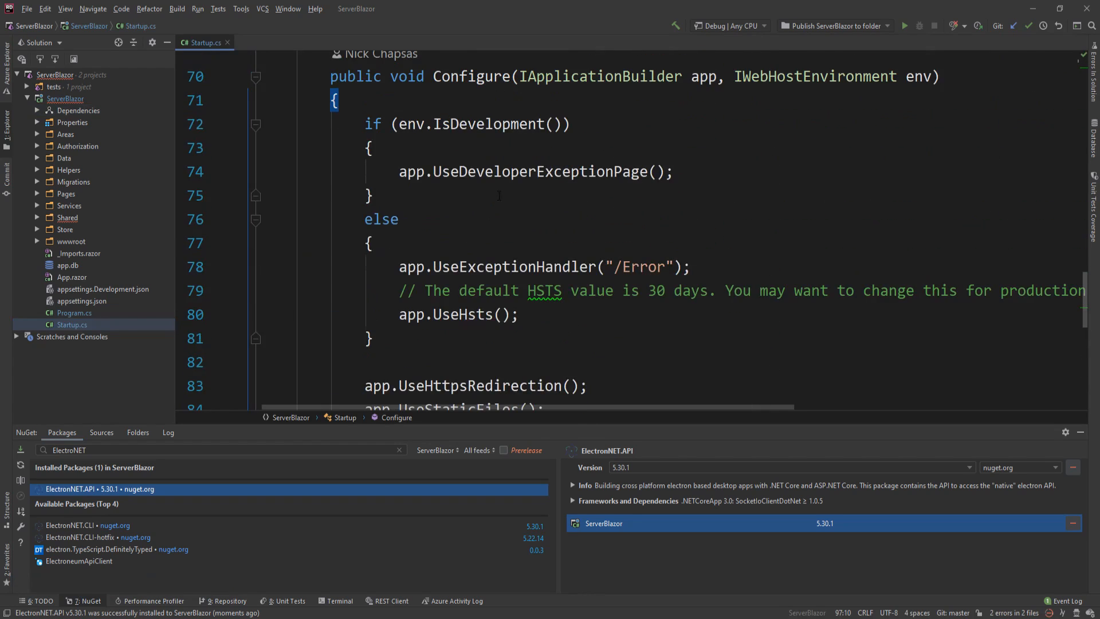
Append Task.Run(async () => await Electron.WindowManager.CreateWindowAsync()); after UseEndpoints in Configure
scroll("down", 3)
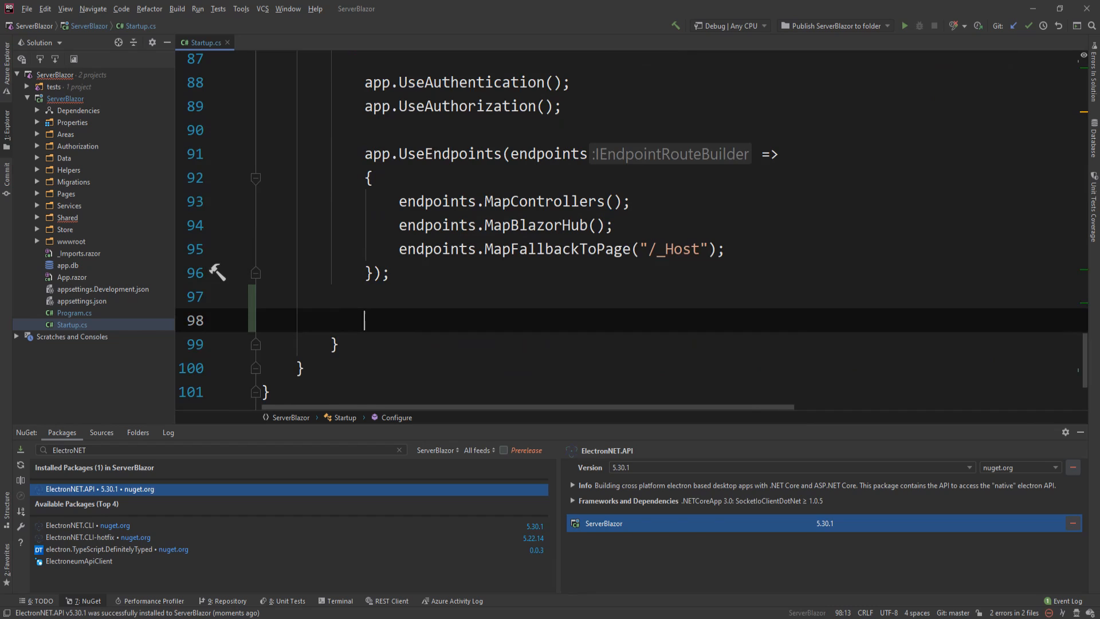
type("Task.F")
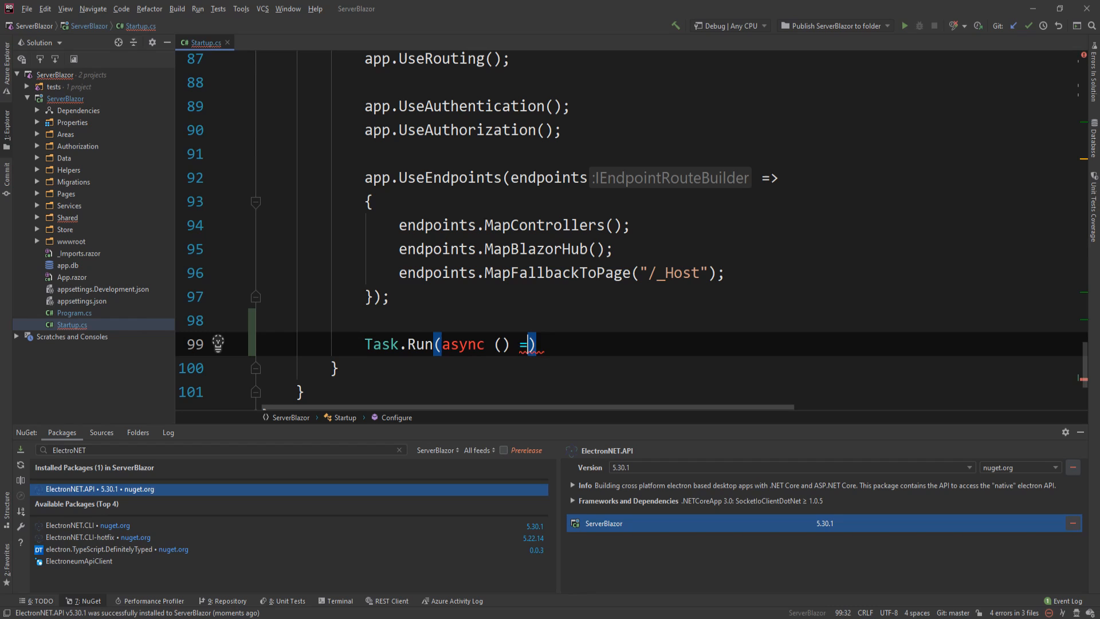
type("await")
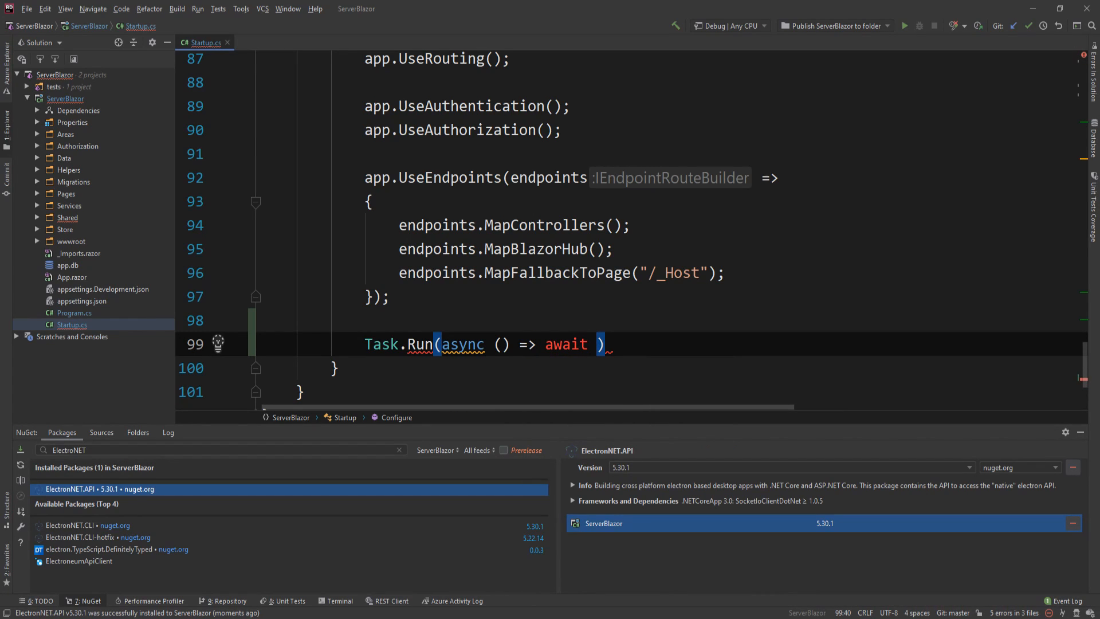
type("Electron.")
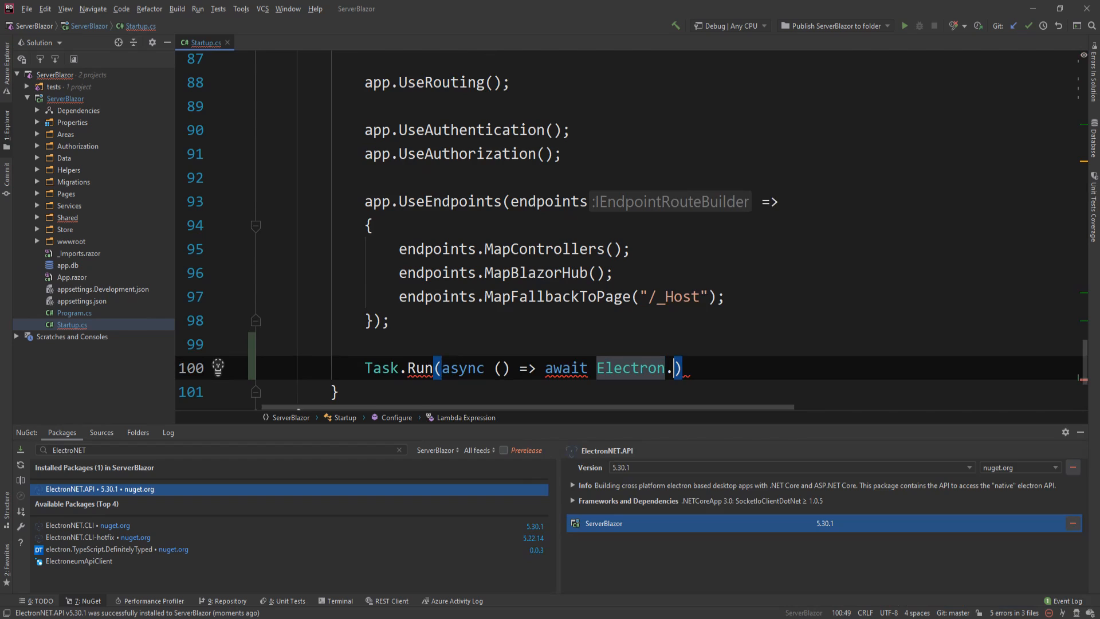
type("Wi")
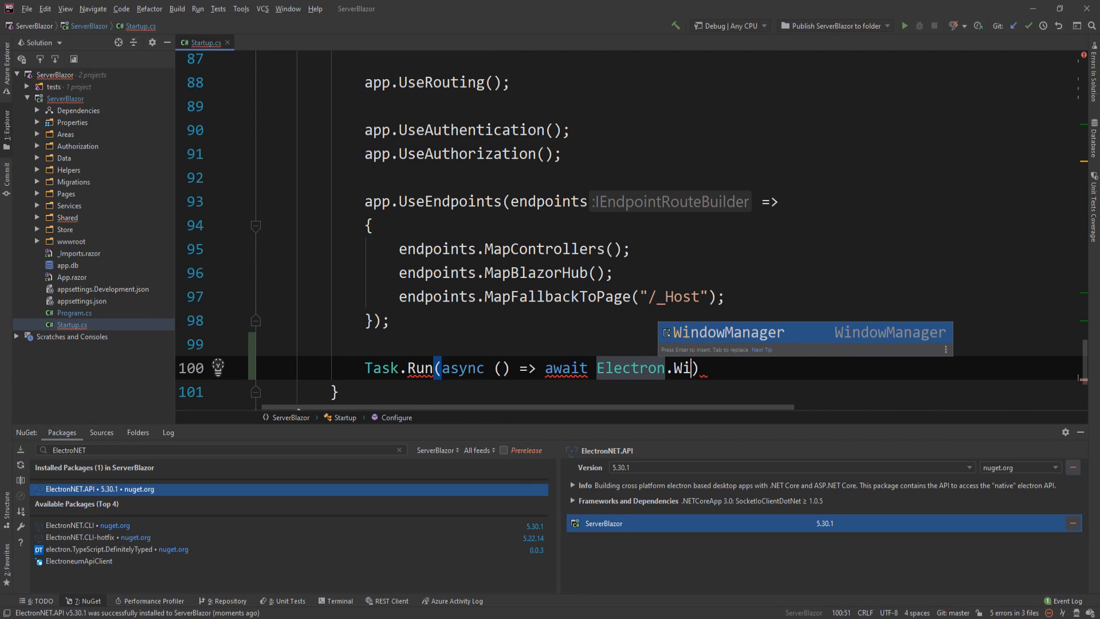
key("Tab")
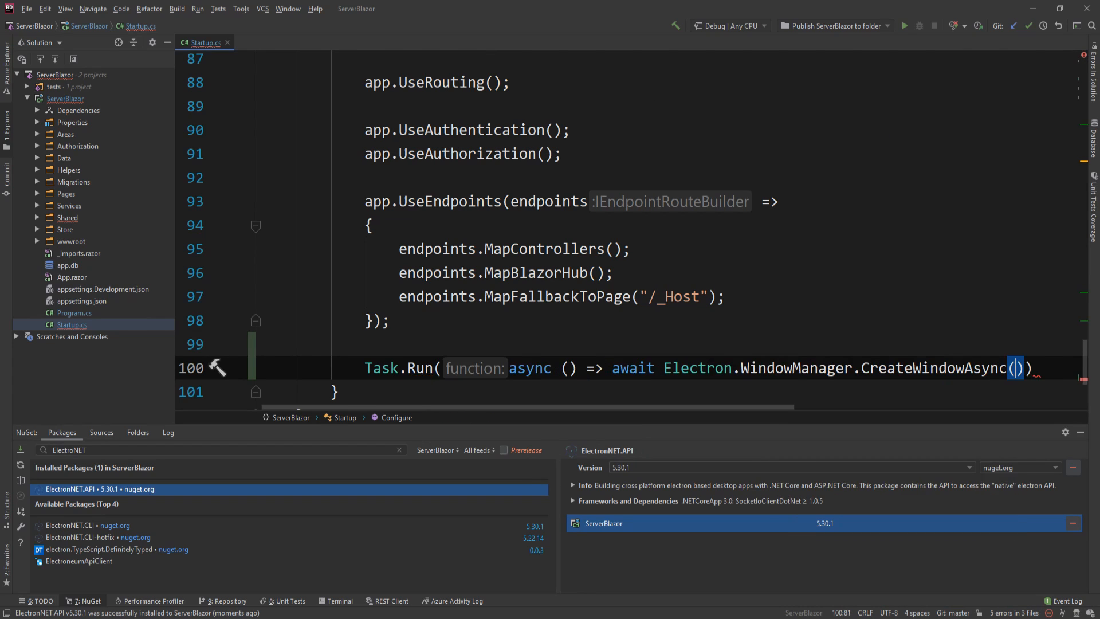
type(";")
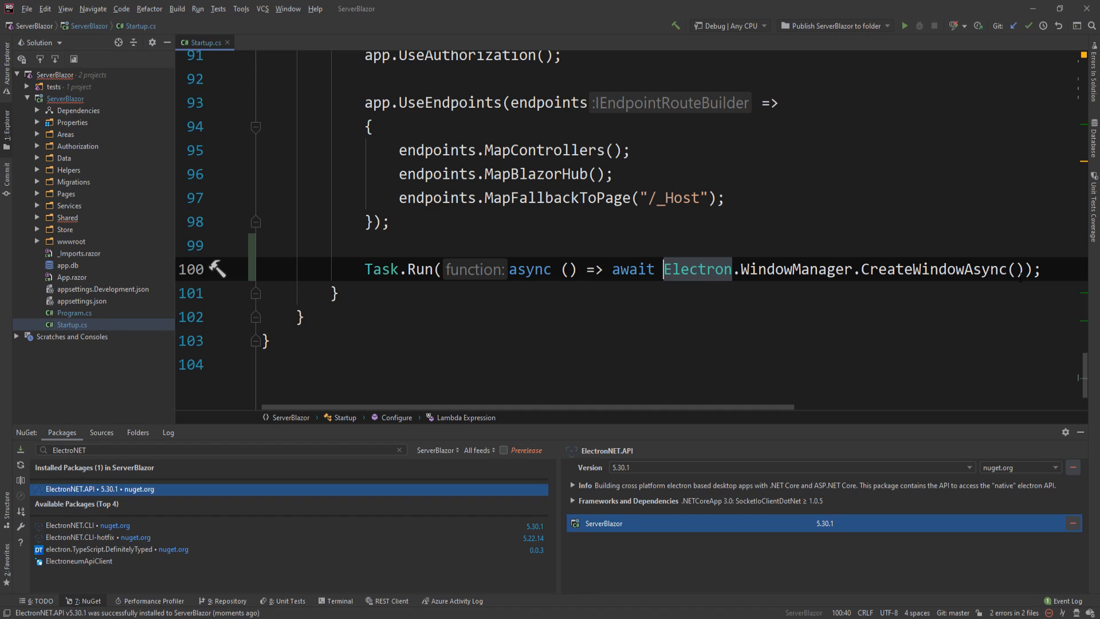
mouse_move(699, 232)
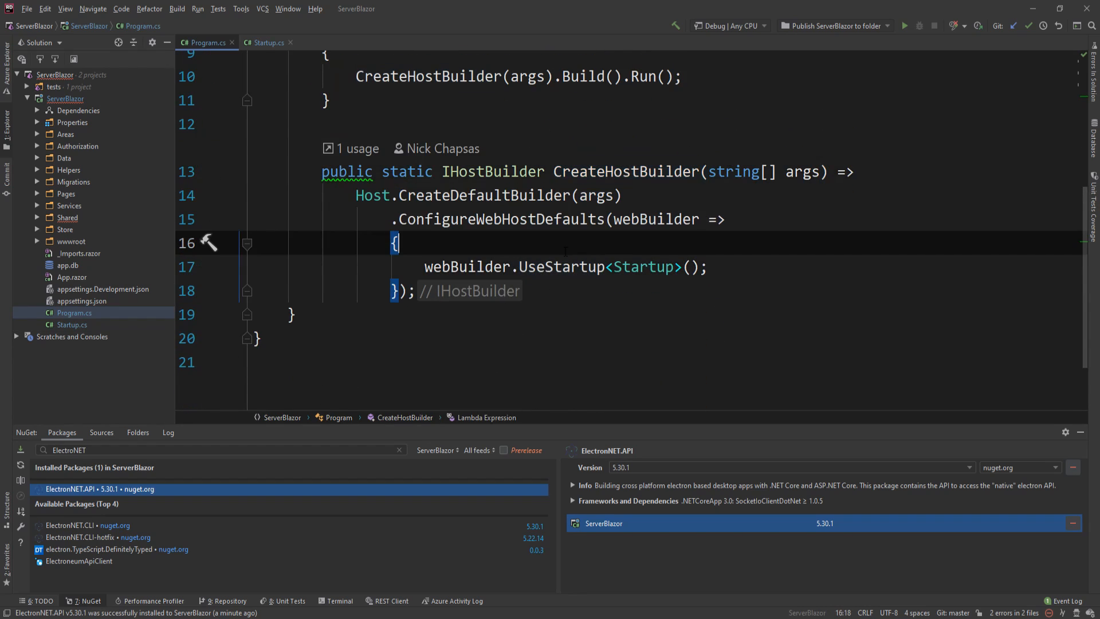
Insert webBuilder.UseElectron(args); above webBuilder.UseStartup<Startup>() in CreateHostBuilder
type("webBuilder.UseElectron(args")
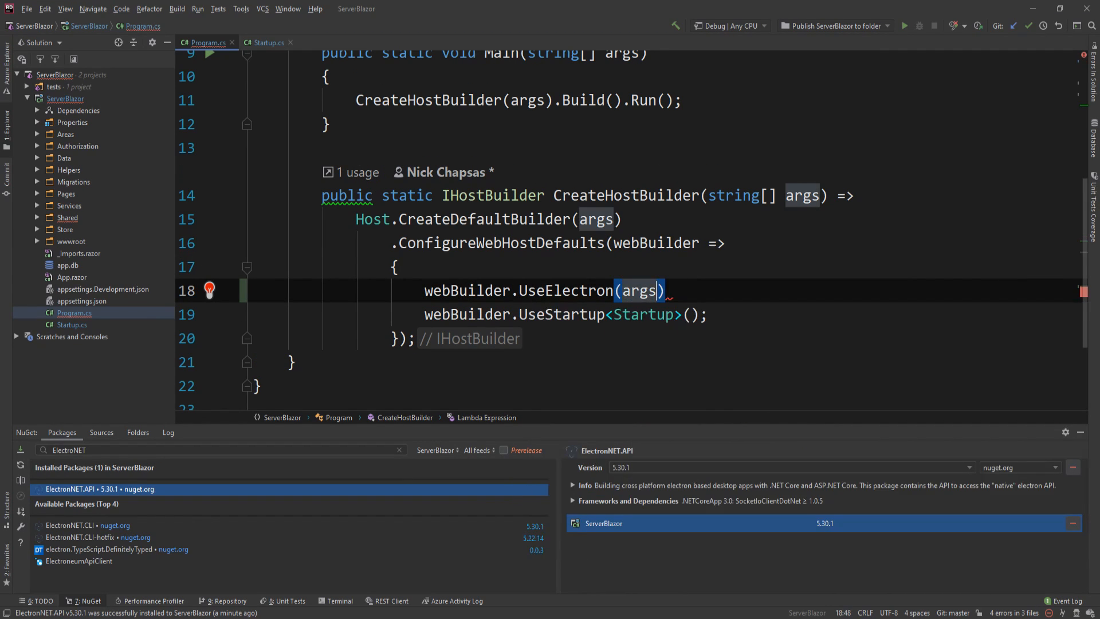
type(";")
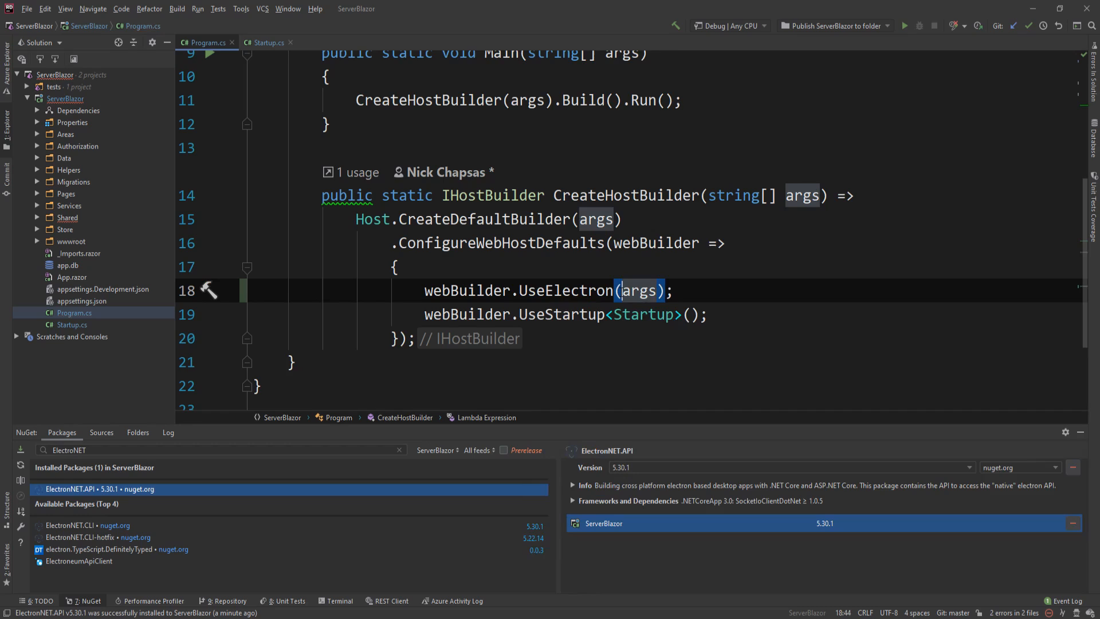
scroll("down", 3)
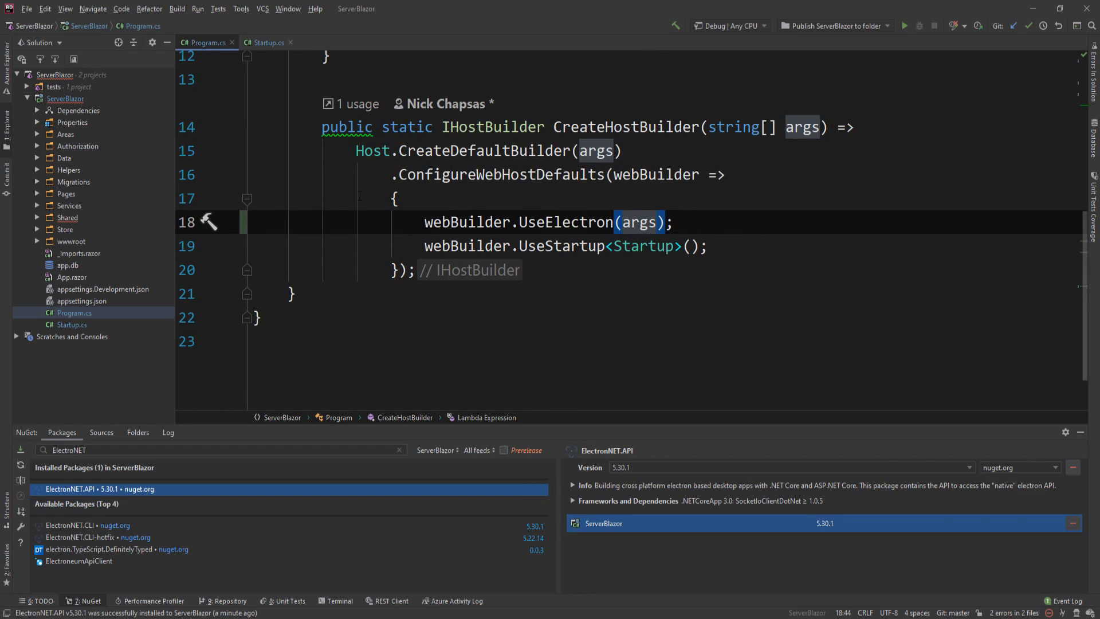
mouse_move(463, 245)
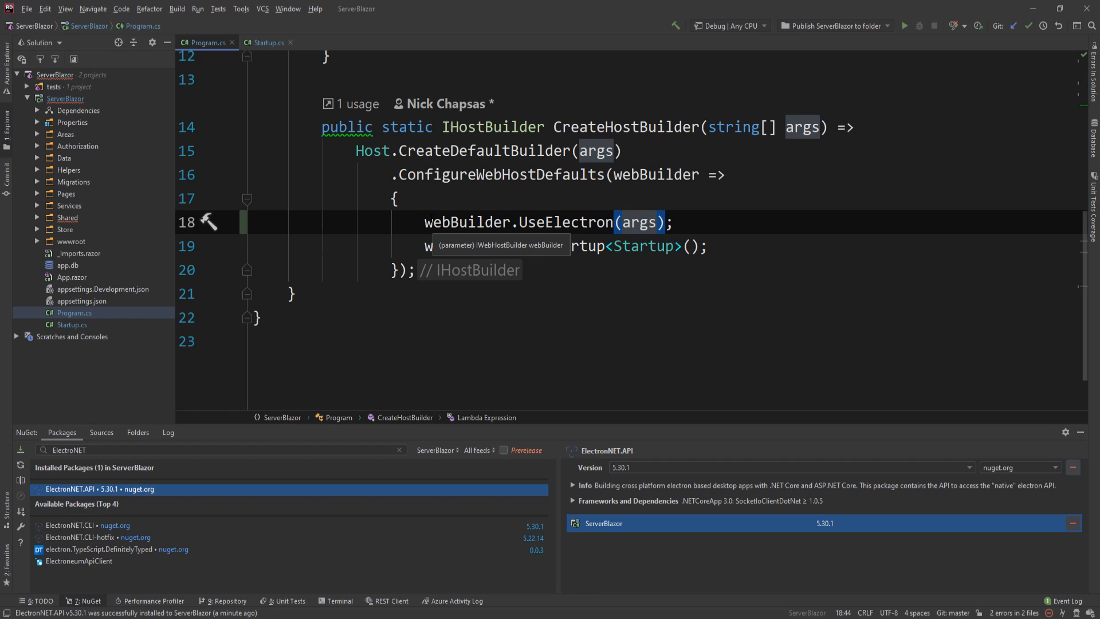
left_click(339, 600)
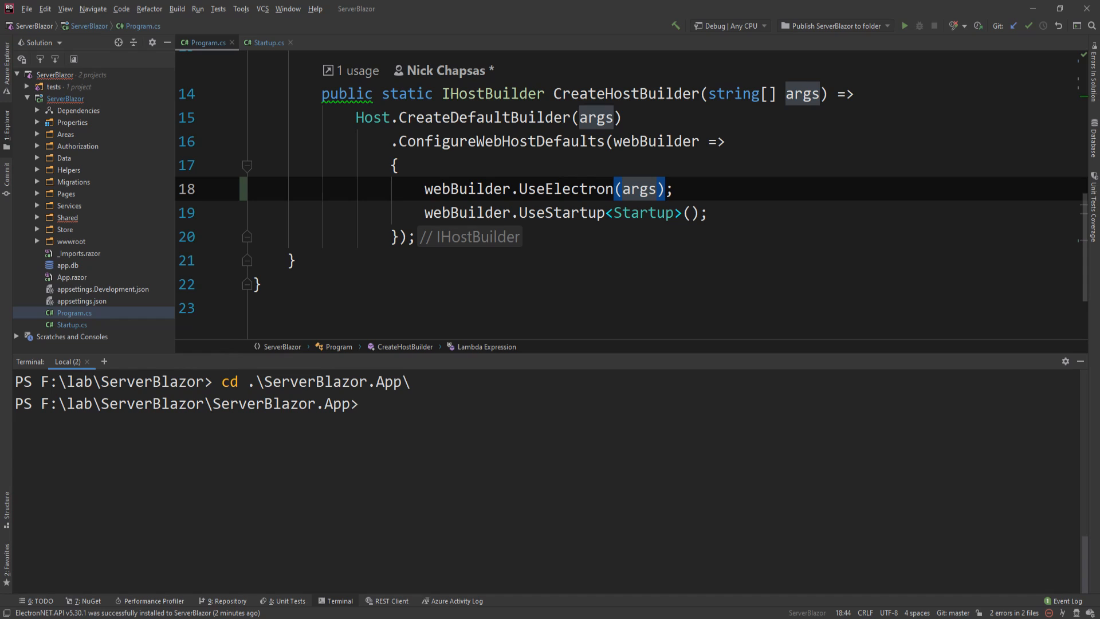
Run 'dotnet tool install --global ElectronNET.CLI' in the terminal; it reports already installed
type("dotnet tool")
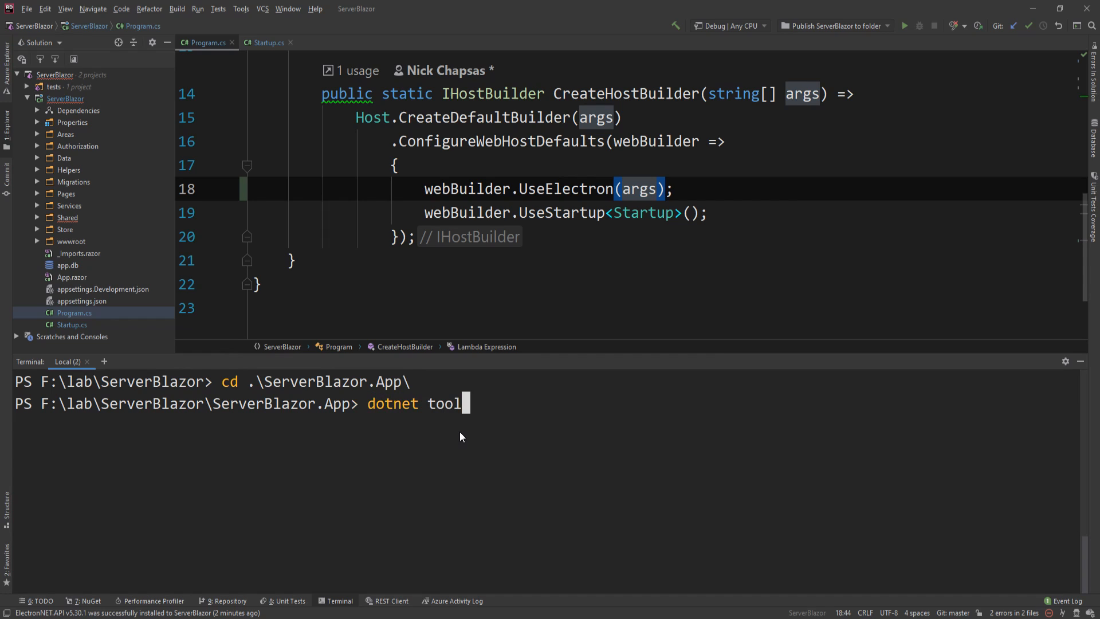
type("install --")
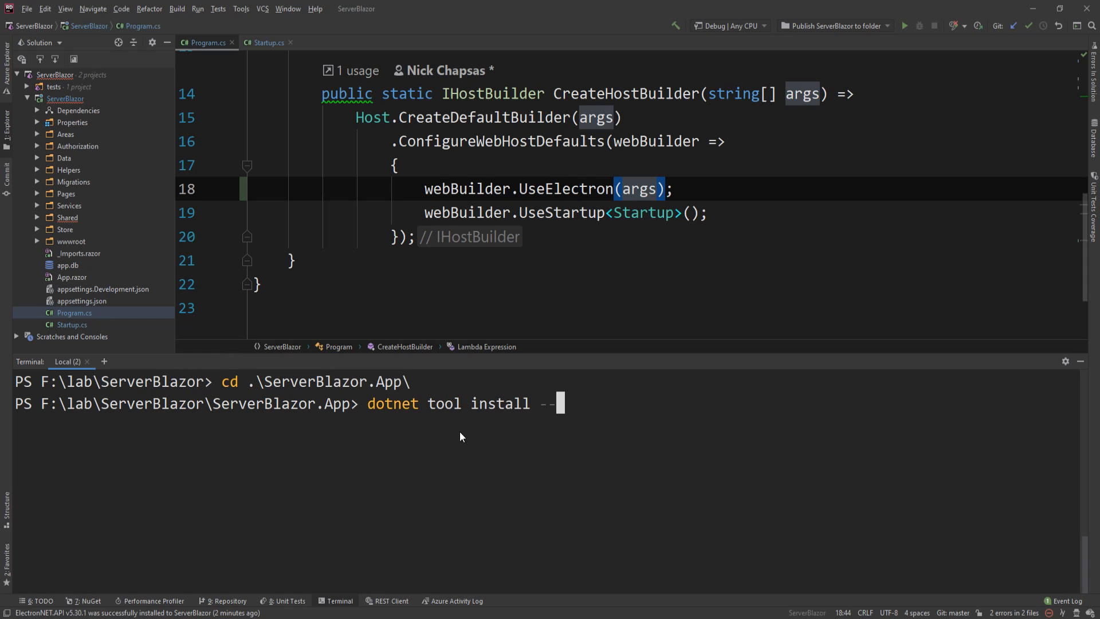
type("global")
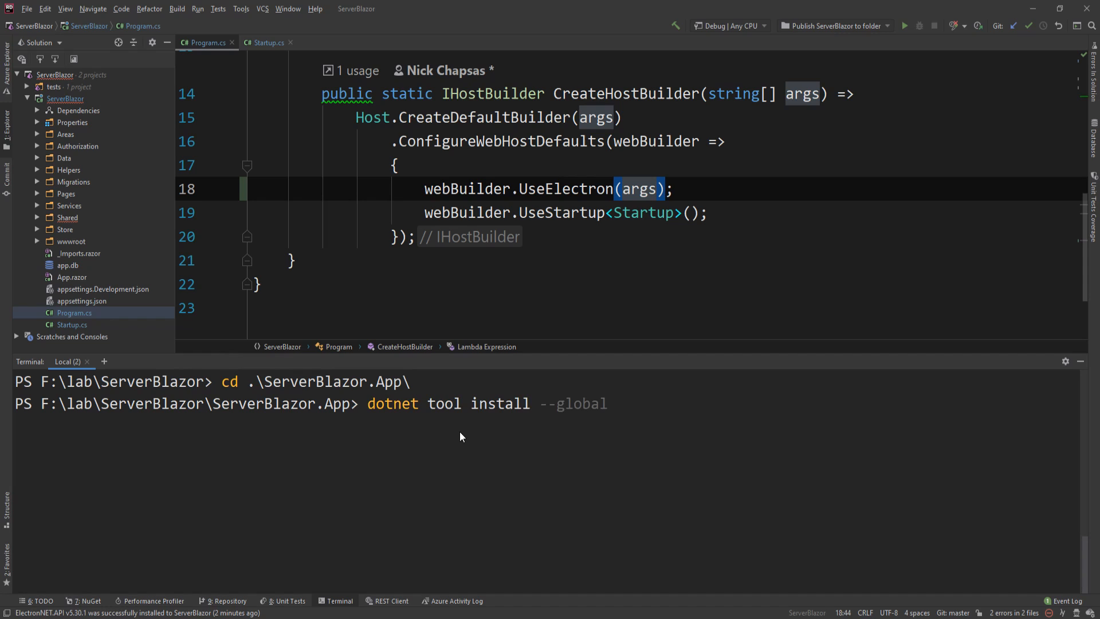
type("Ele")
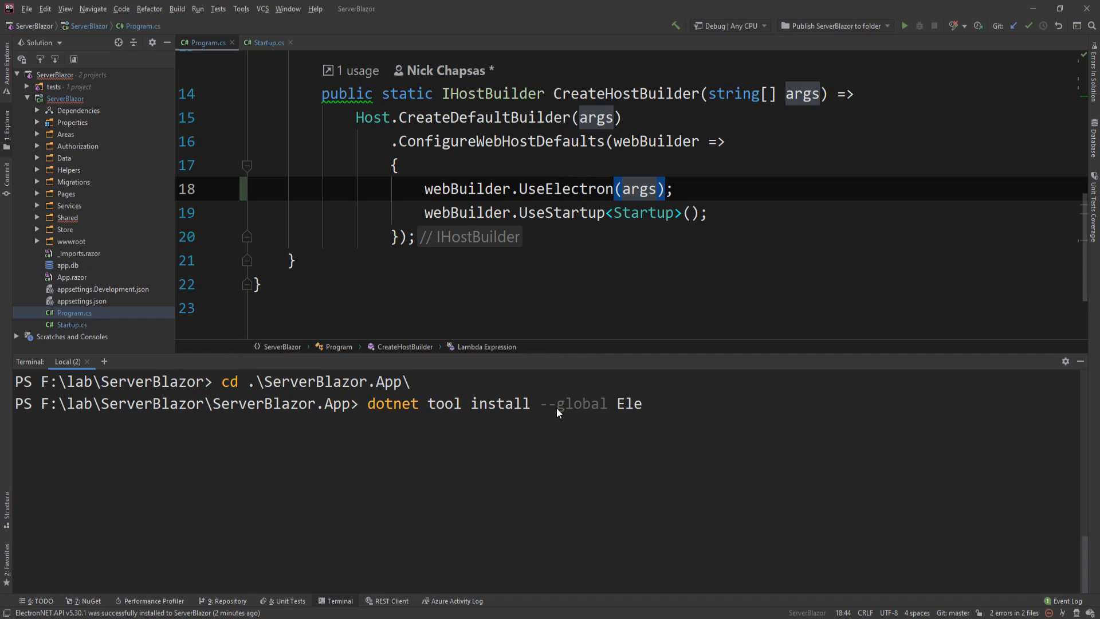
key("BackSpace")
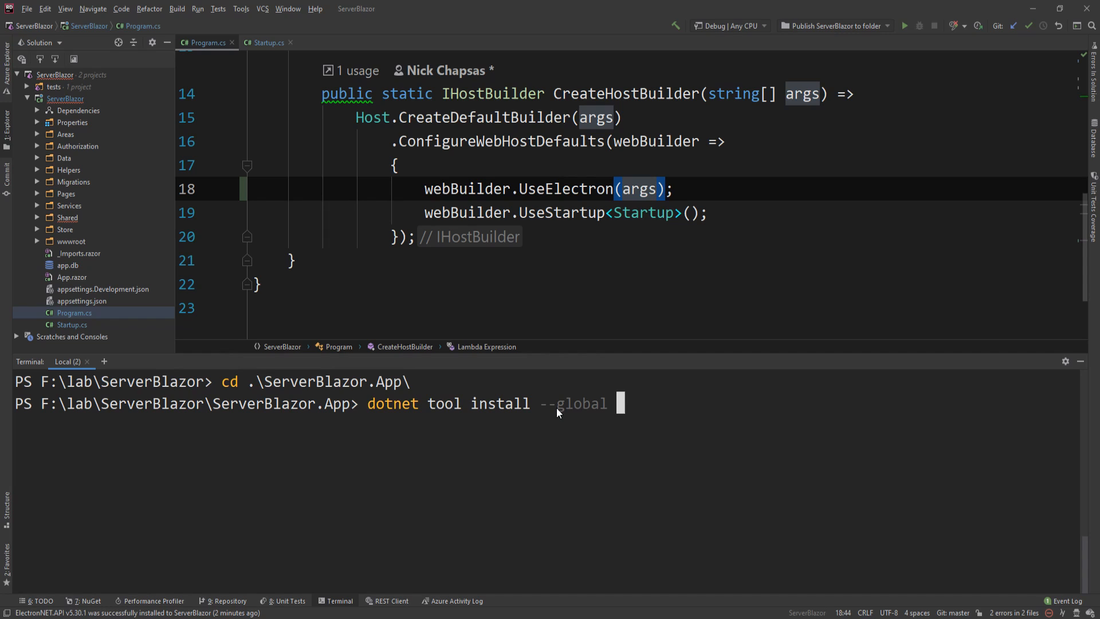
type("Electron.")
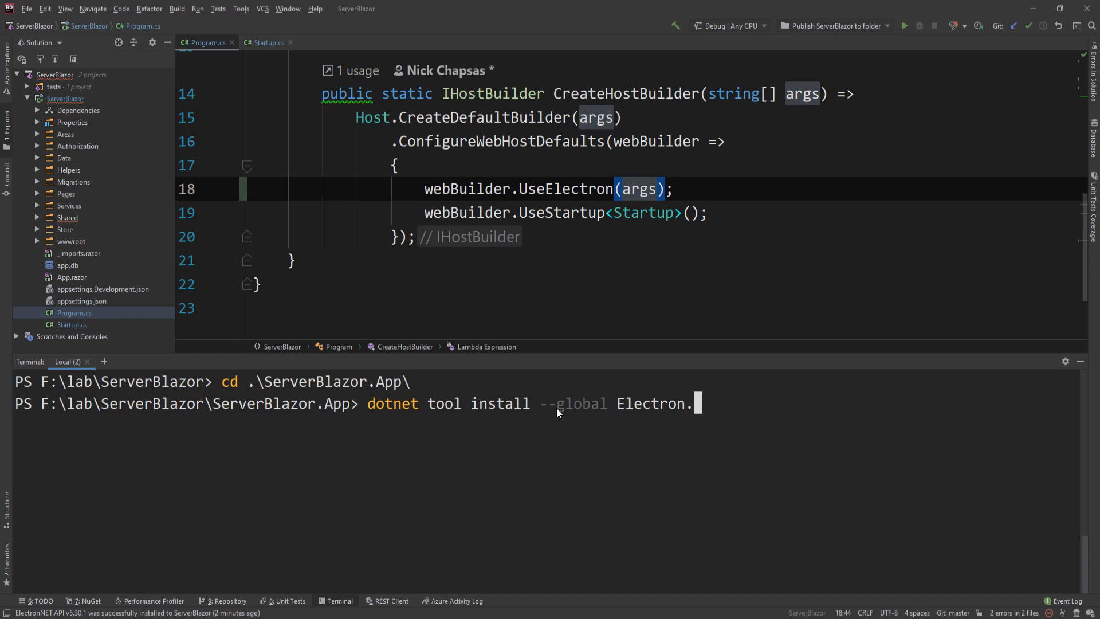
type("NET.CLI")
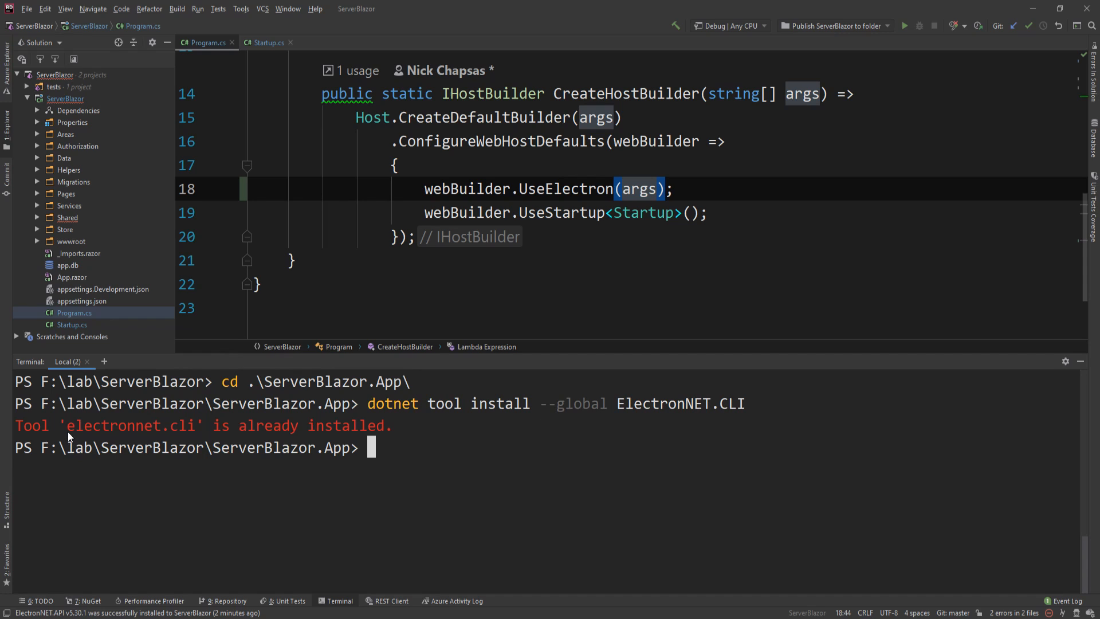
mouse_move(204, 433)
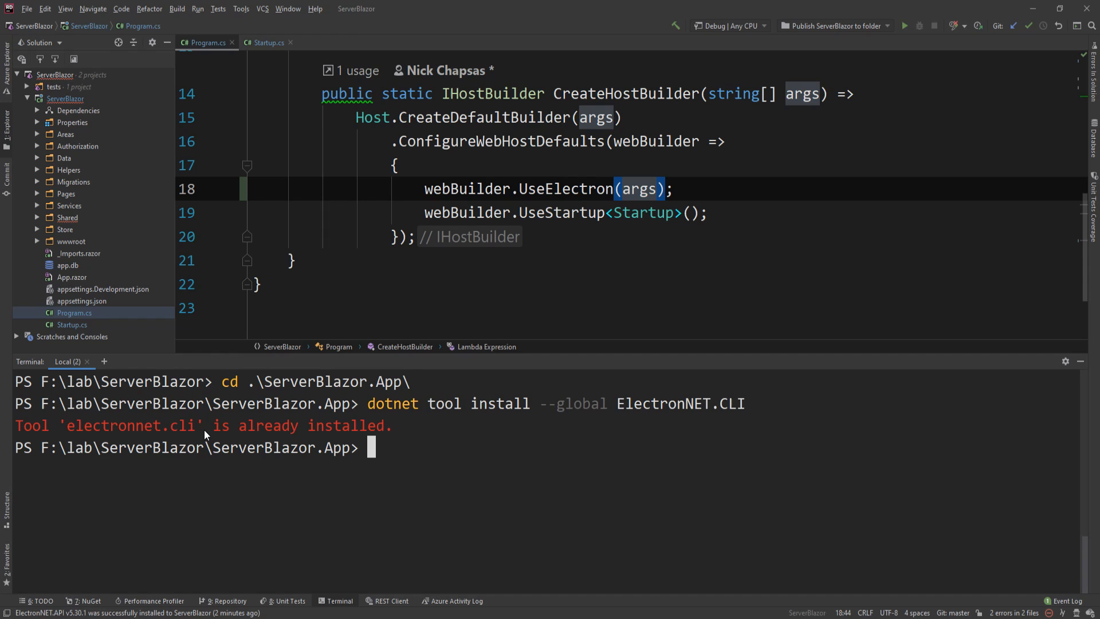
left_click_drag(368, 403, 729, 403)
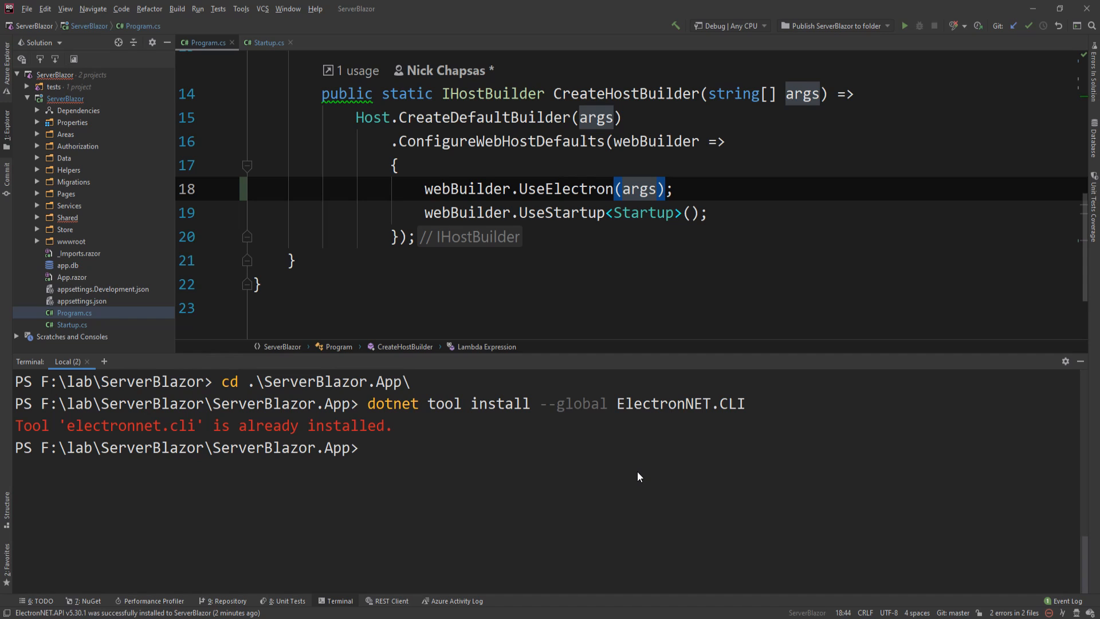
Run 'electronize init' and review the new Electron.NET App profile in launchSettings.json
type("electronize init")
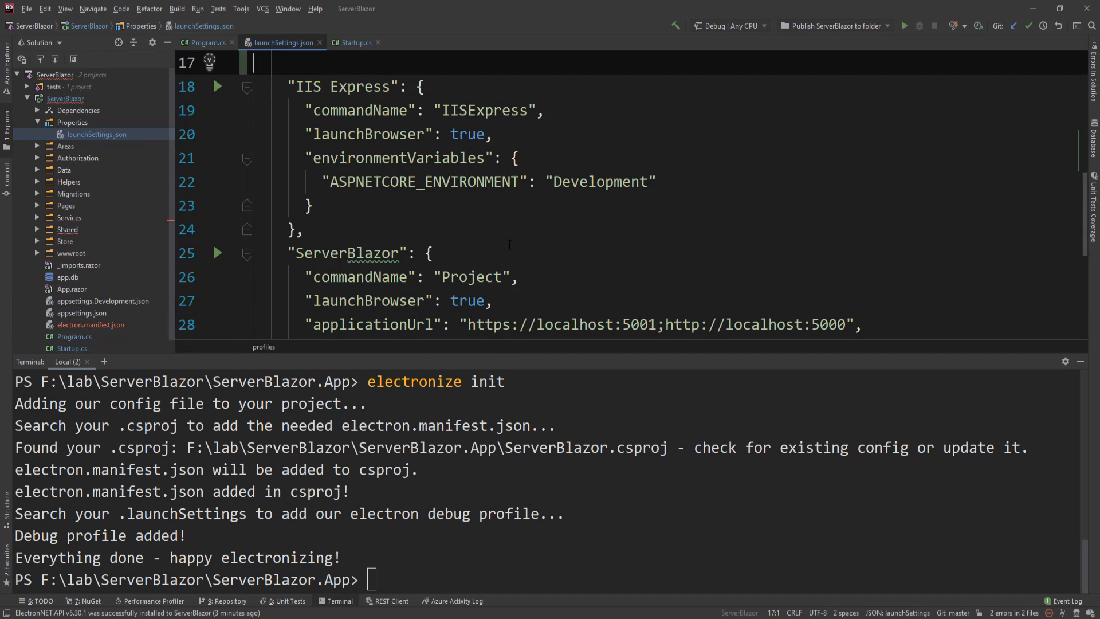
scroll("up", 3)
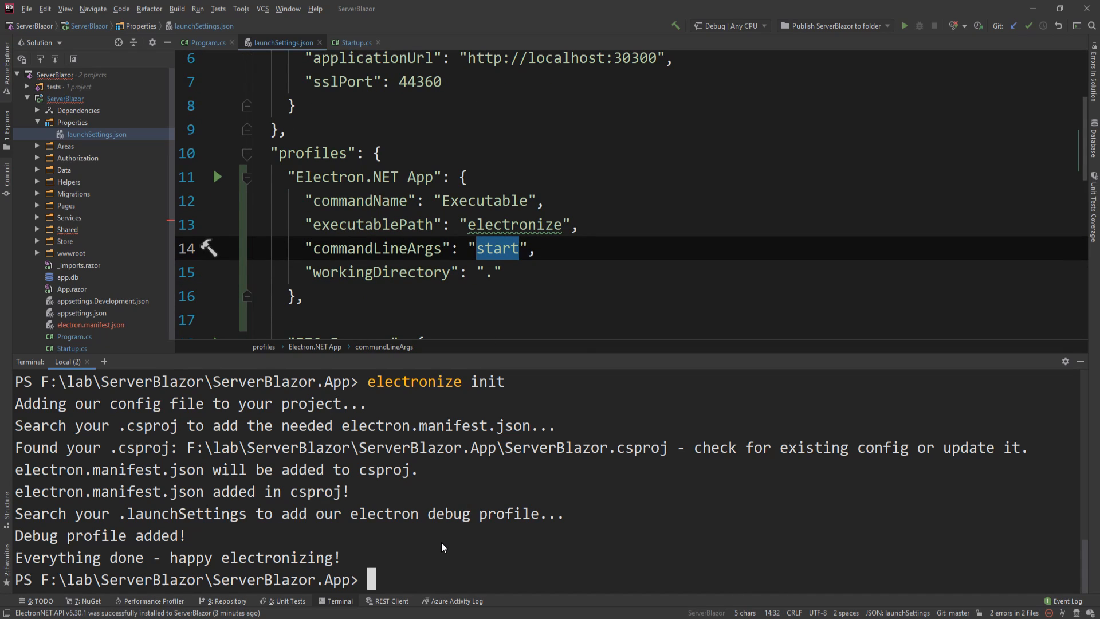
type("electroni")
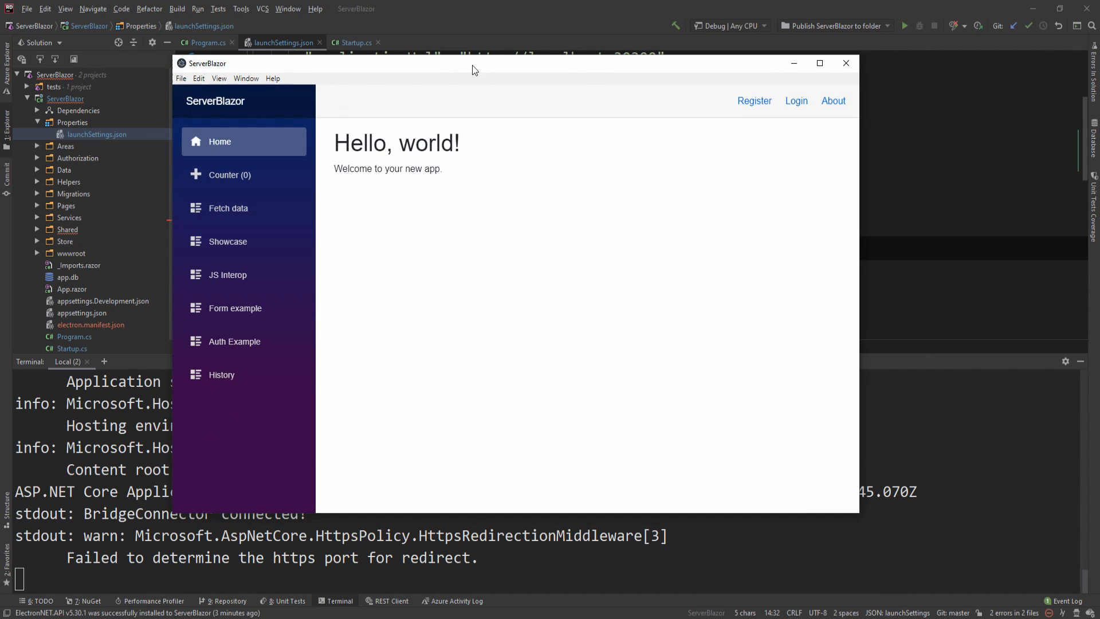
Start the app with 'electronize start' and show its Counter page in the Electron window
left_click(229, 174)
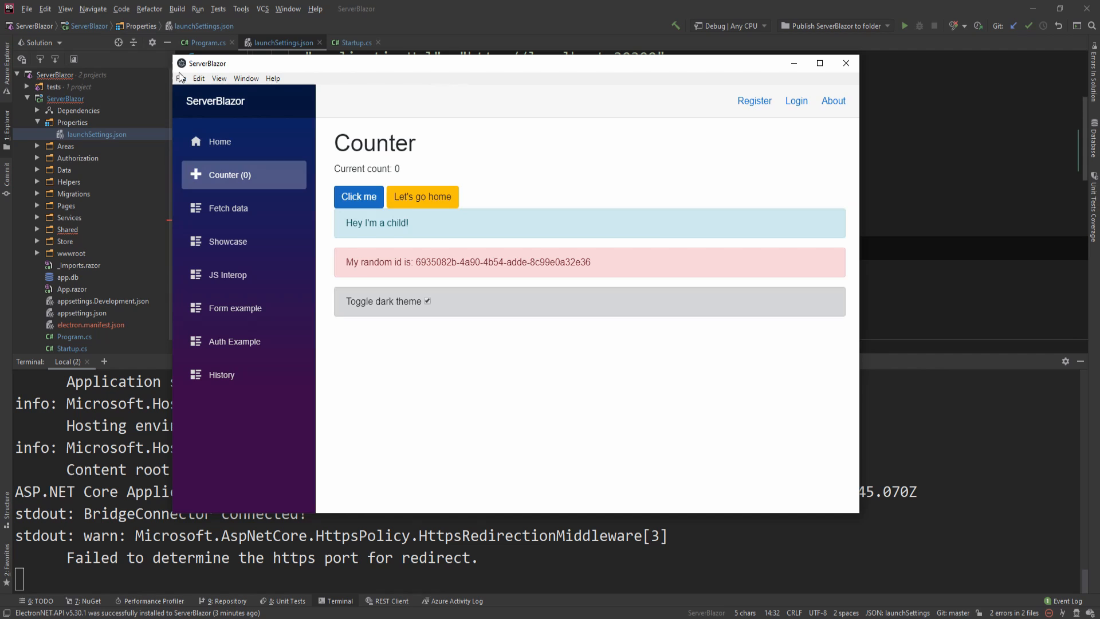
left_click(219, 78)
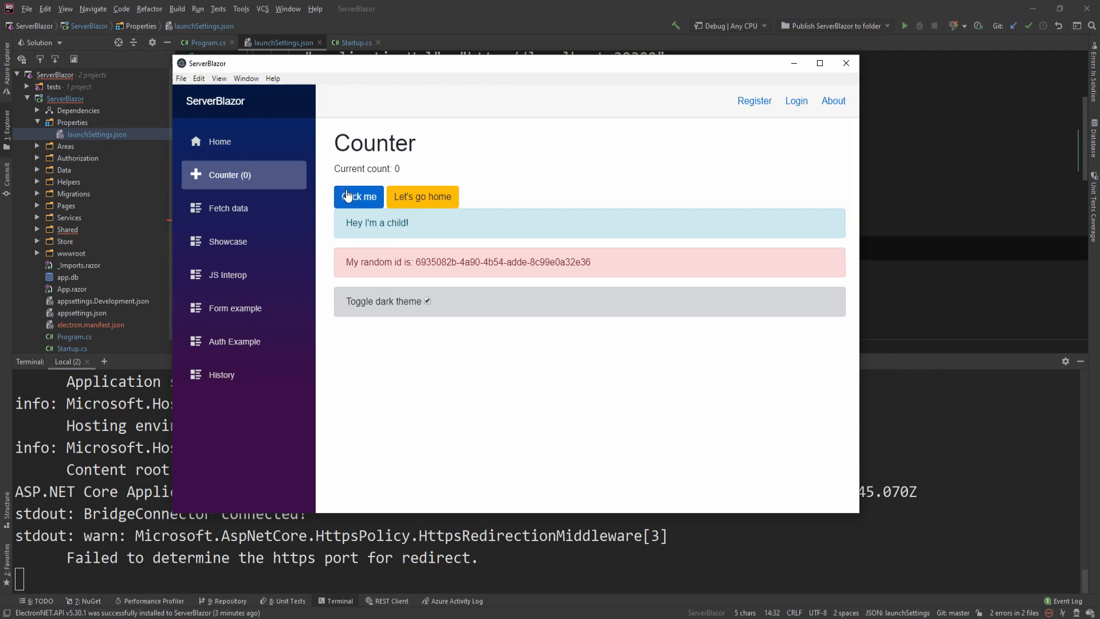
left_click(359, 196)
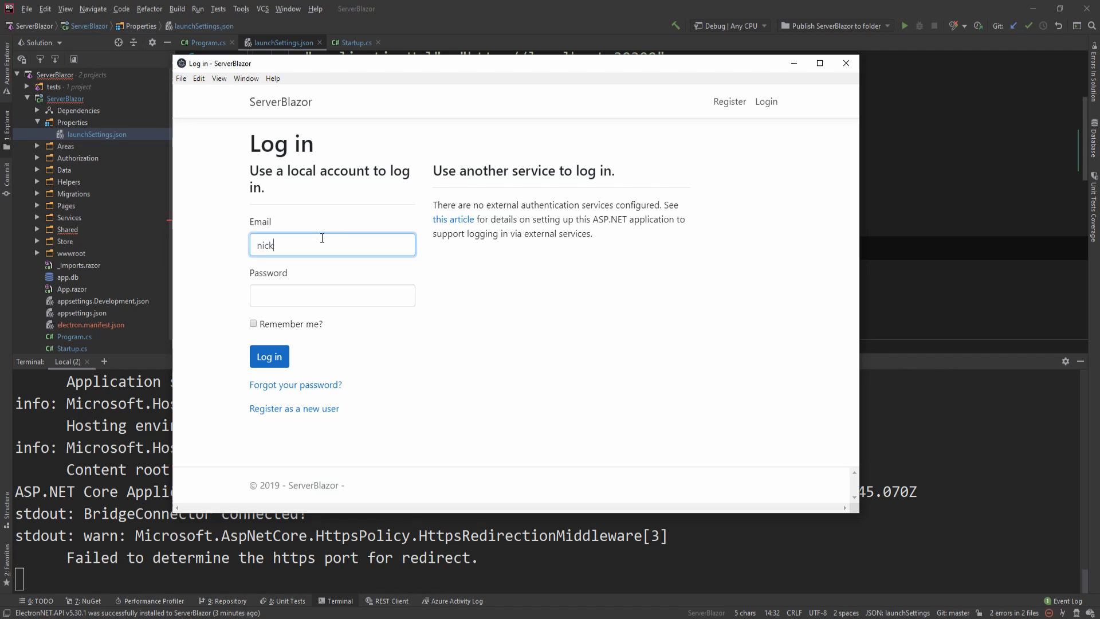
type("@test")
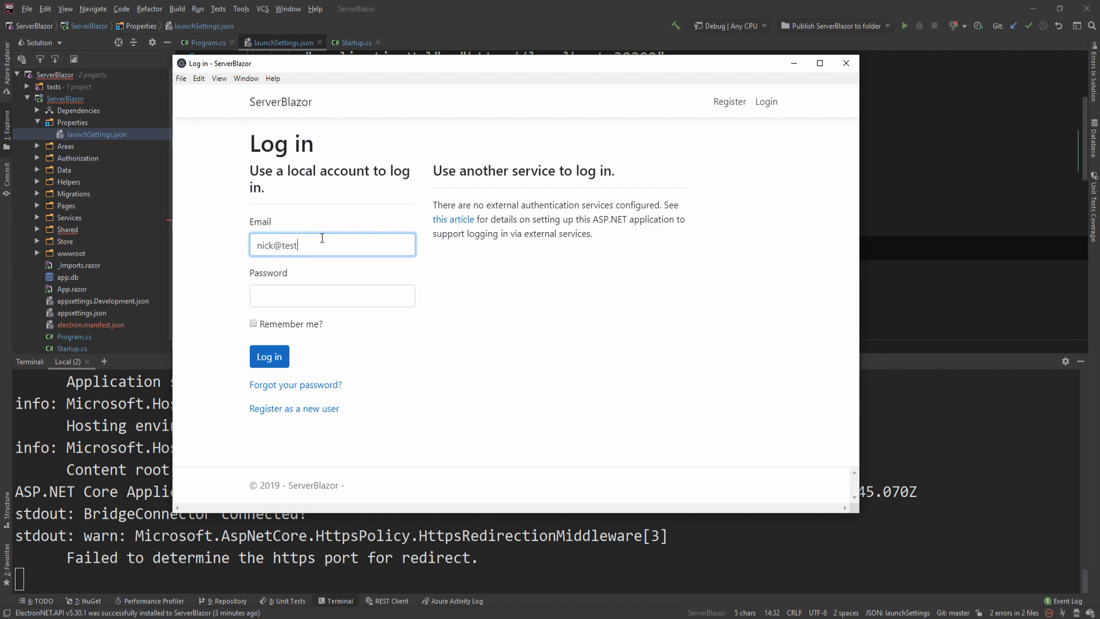
type("password")
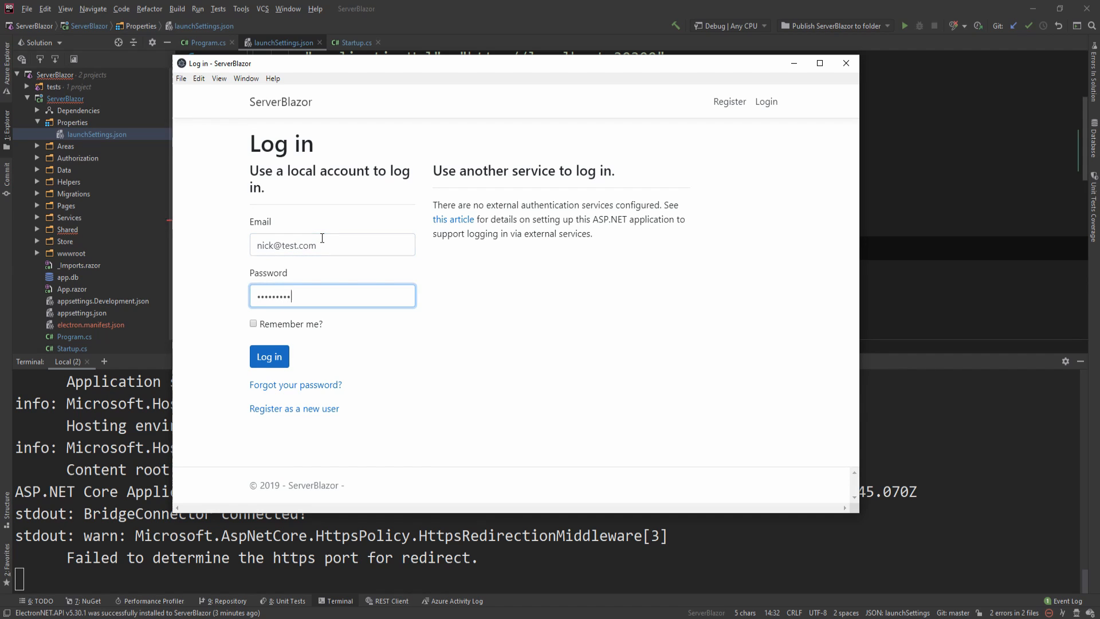
left_click(268, 356)
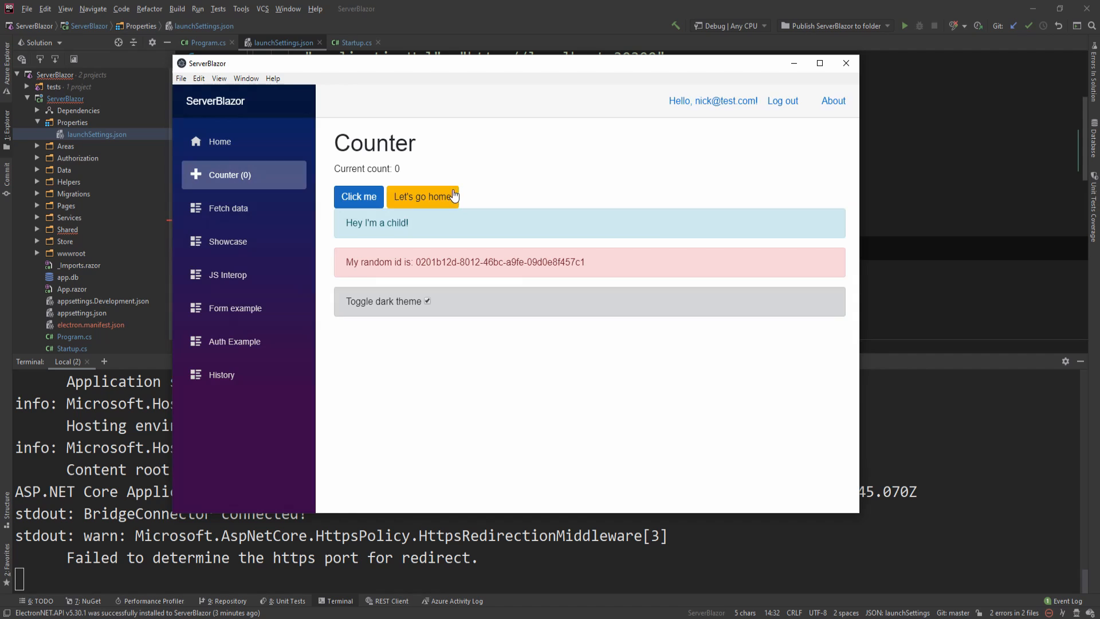
left_click(359, 196)
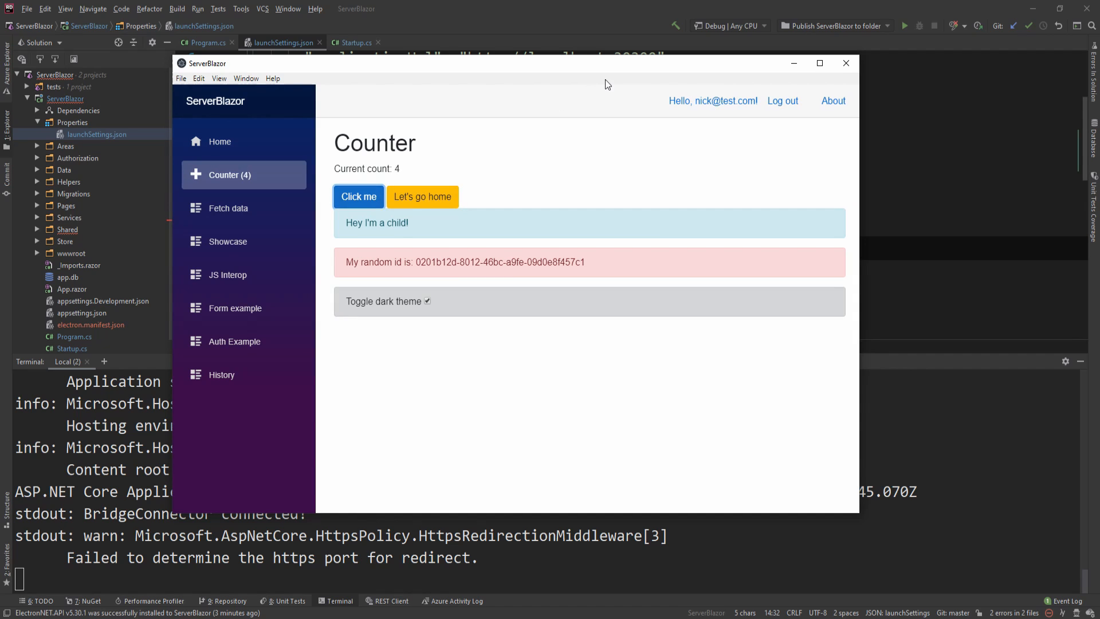
left_click(221, 374)
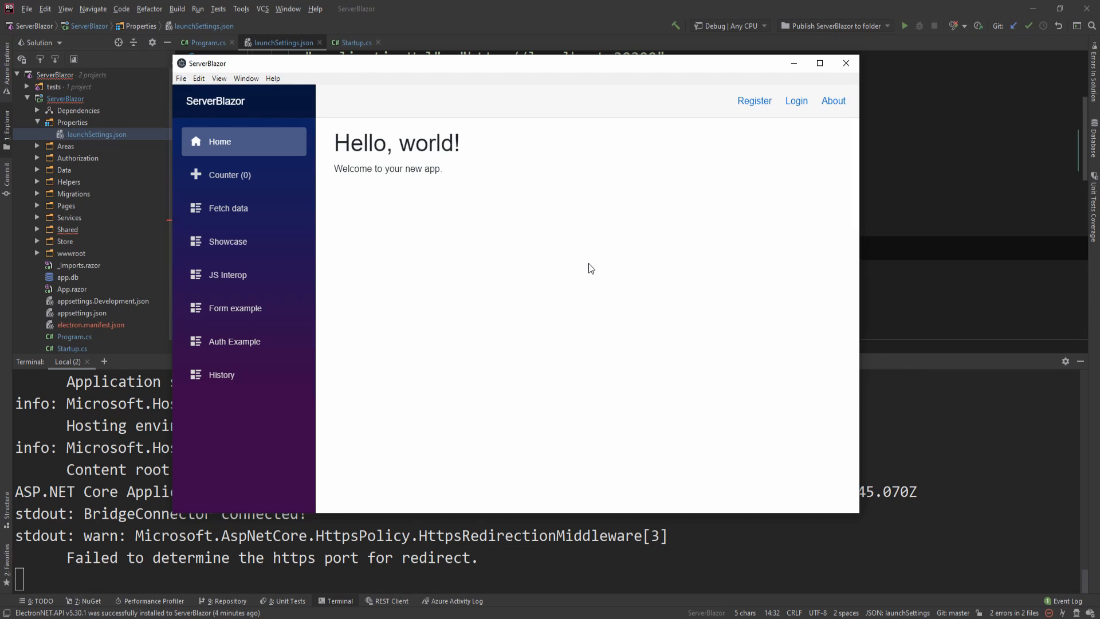
mouse_move(590, 261)
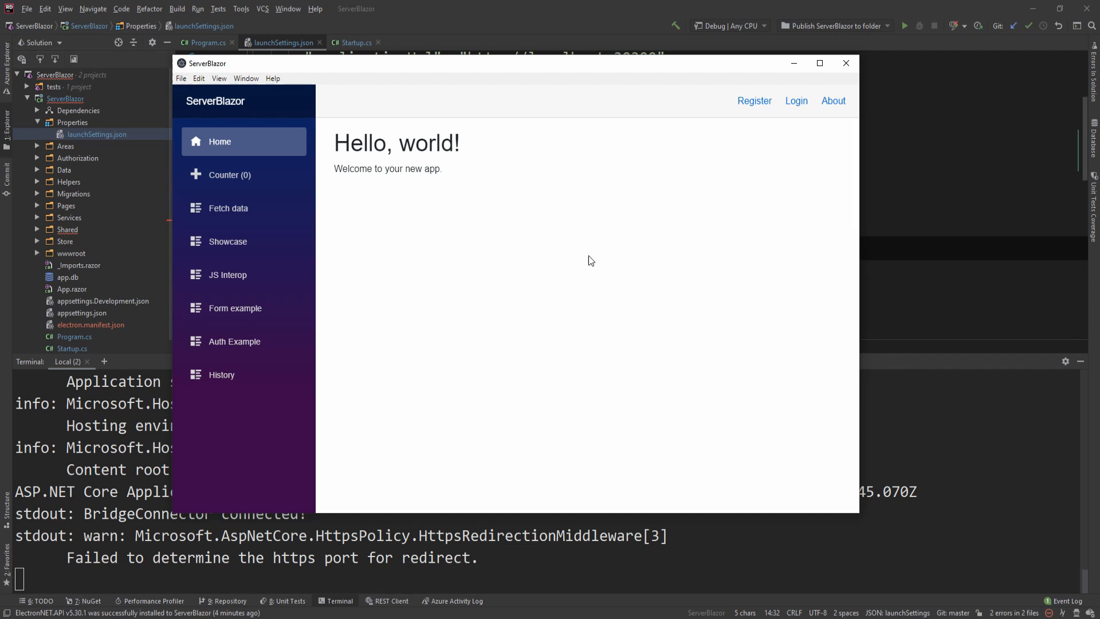
mouse_move(631, 216)
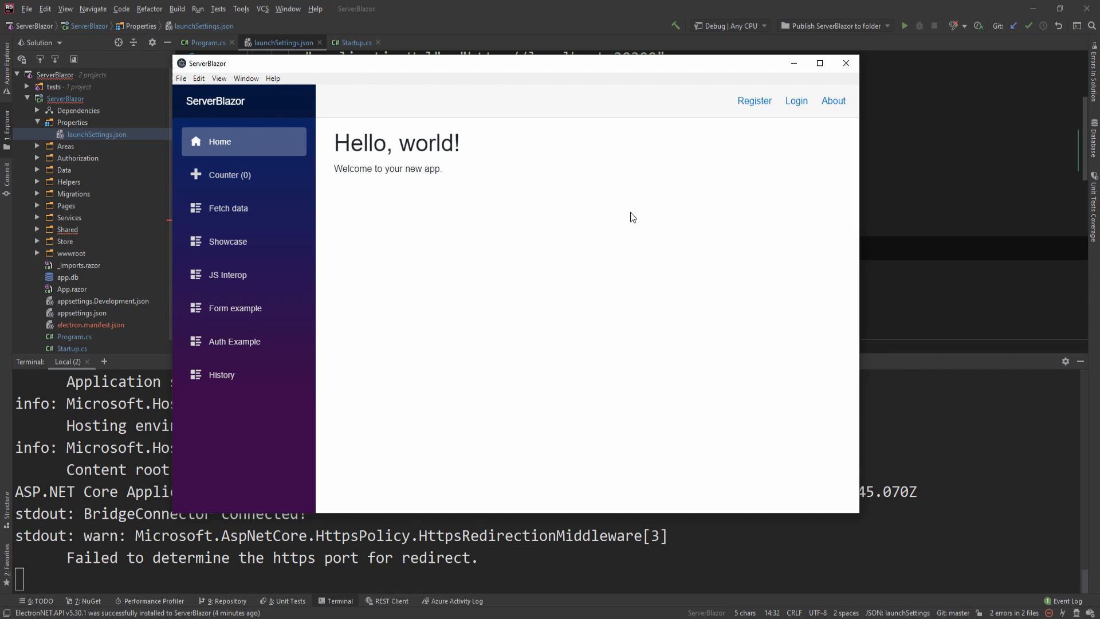
mouse_move(845, 63)
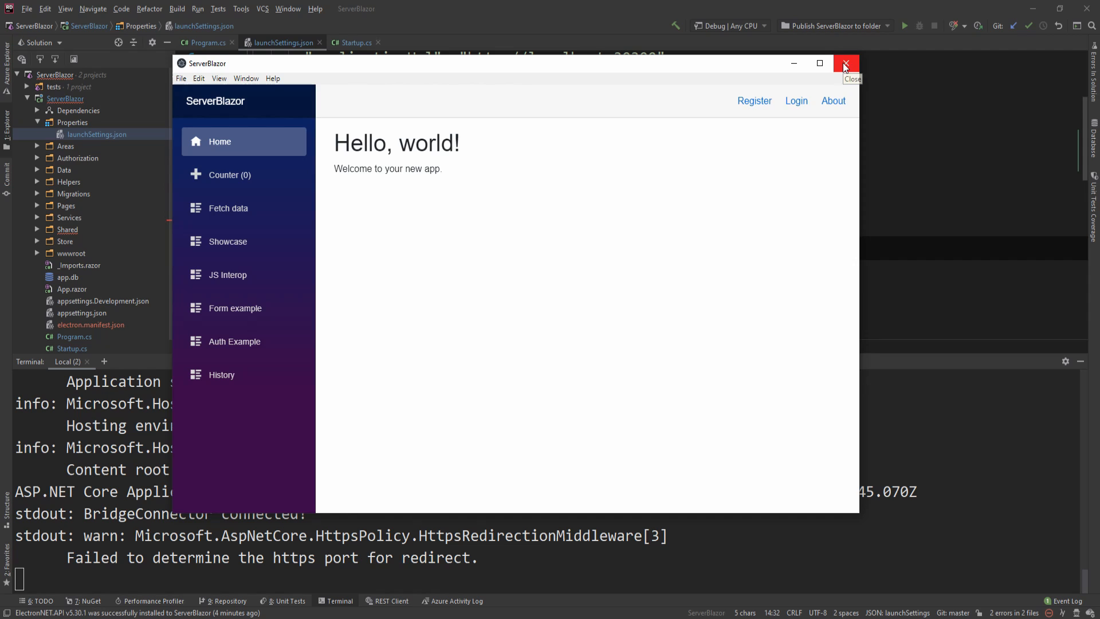
Close the Electron window and run 'electronize build /target win' to package the app
left_click(845, 63)
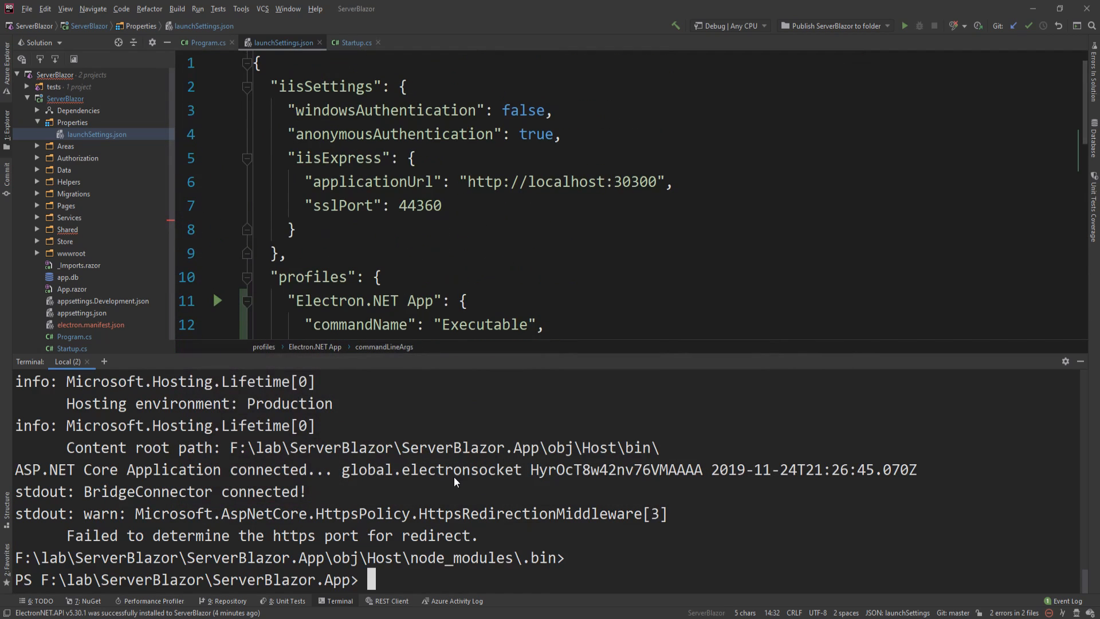
mouse_move(417, 586)
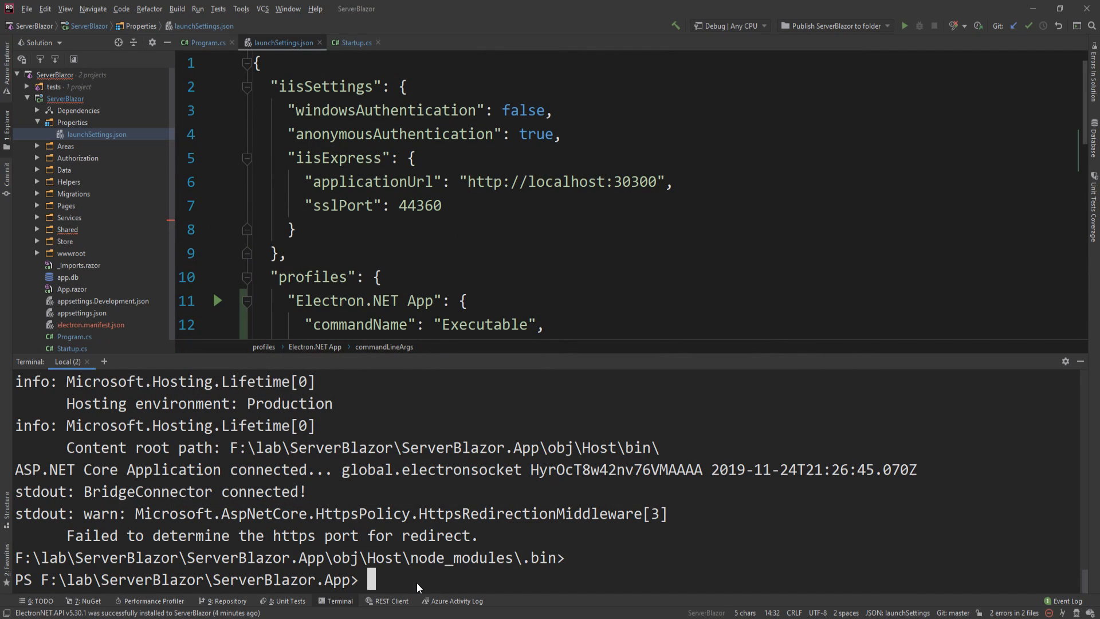
type("electronize b")
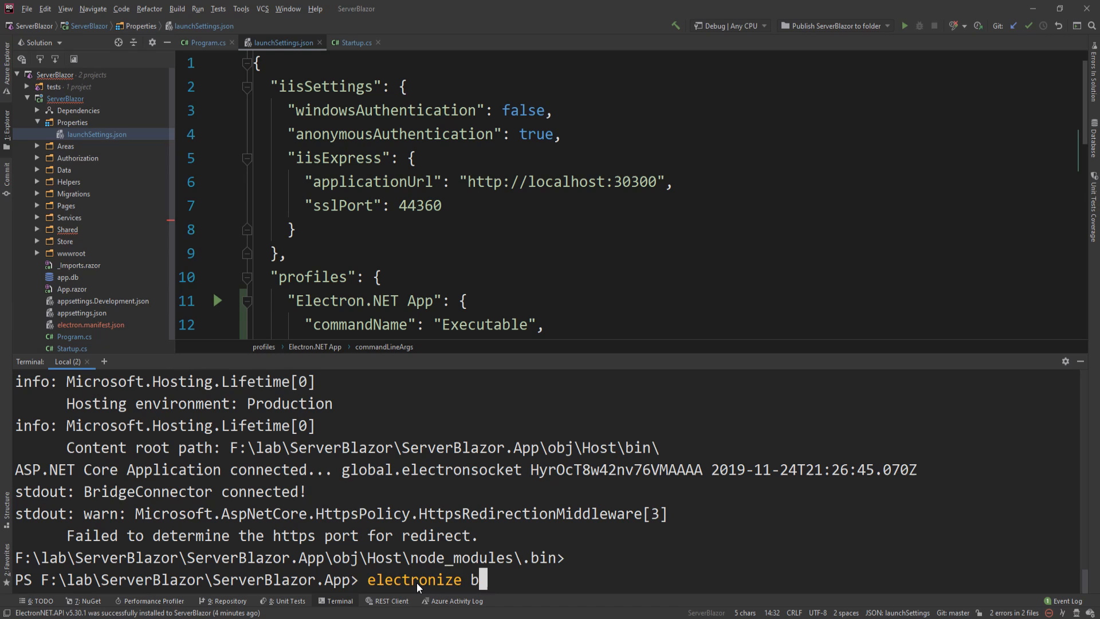
type("uild /t")
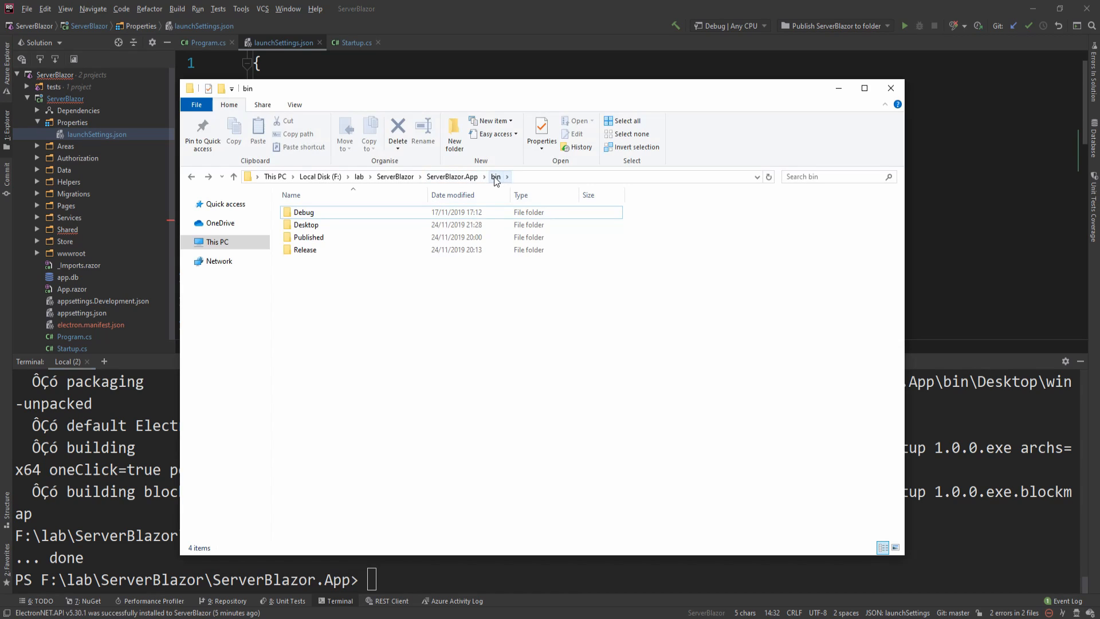
mouse_move(305, 224)
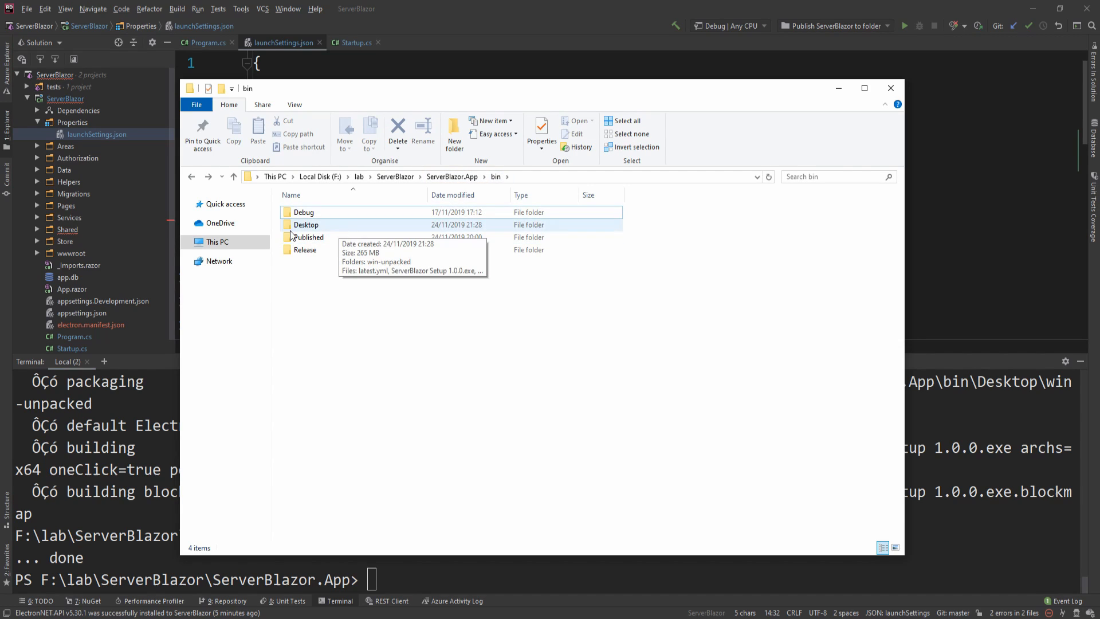
Open the bin Desktop output folder and select ServerBlazor Setup 1.0.0.exe
left_click(306, 224)
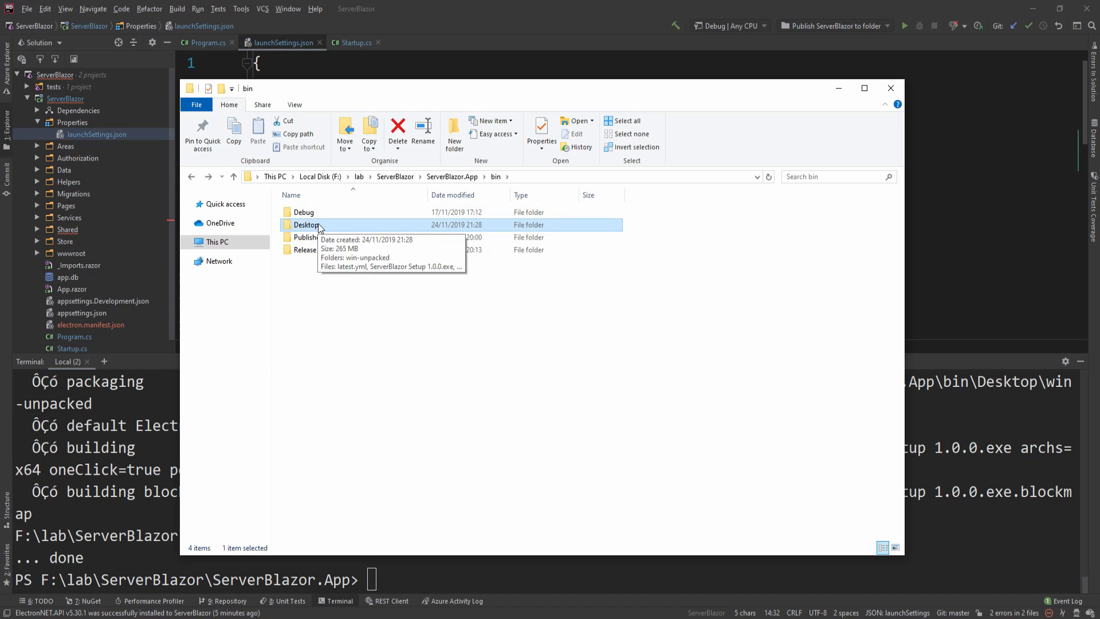
double_click(306, 224)
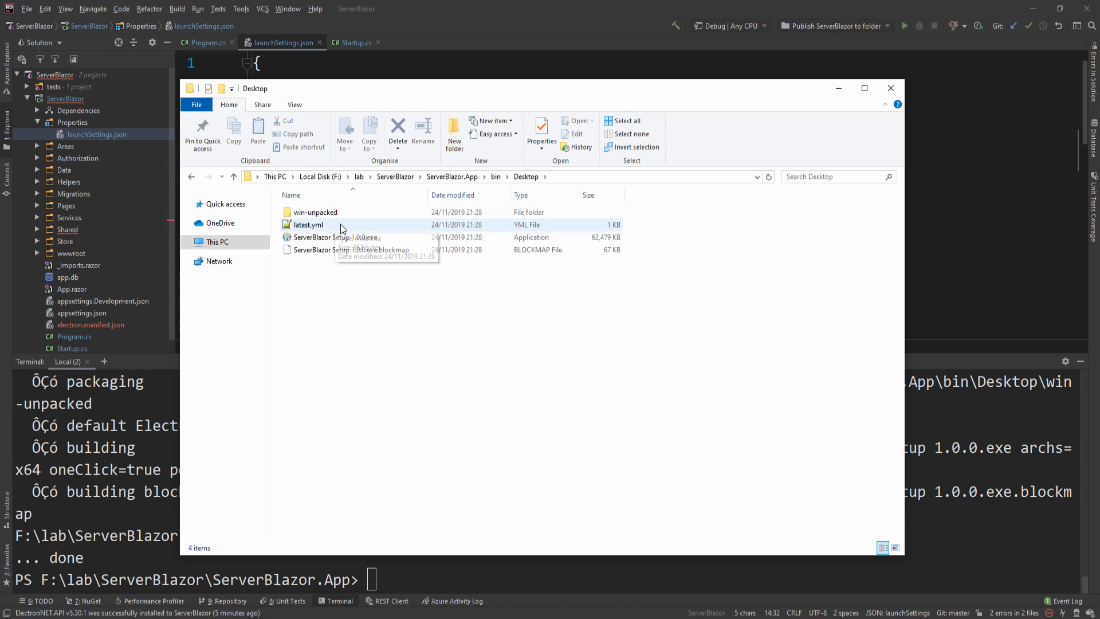
left_click(334, 237)
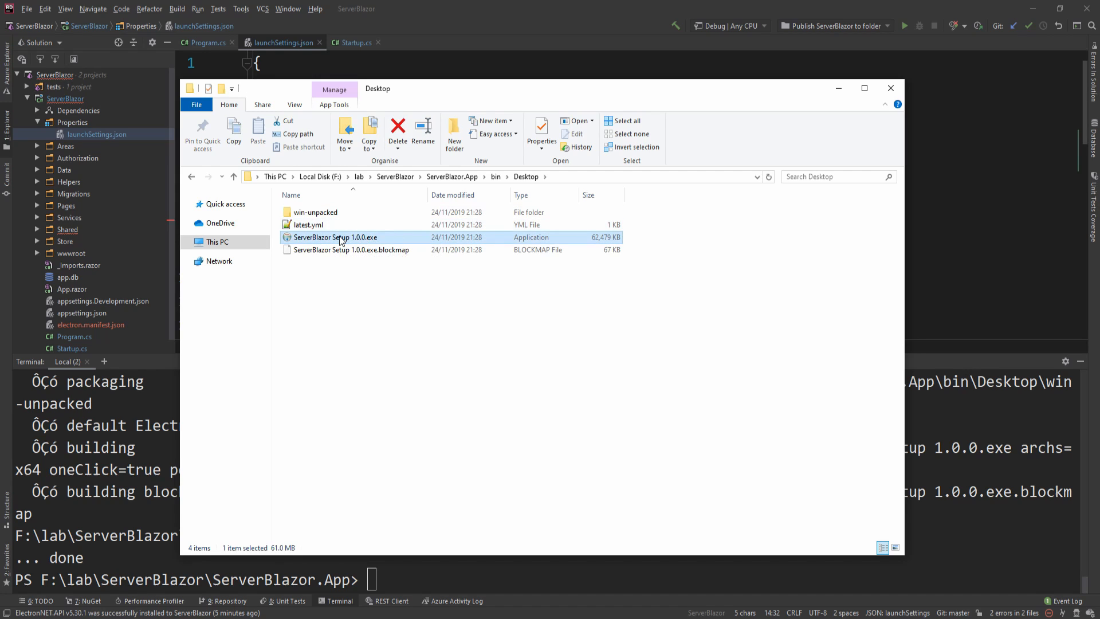
mouse_move(449, 245)
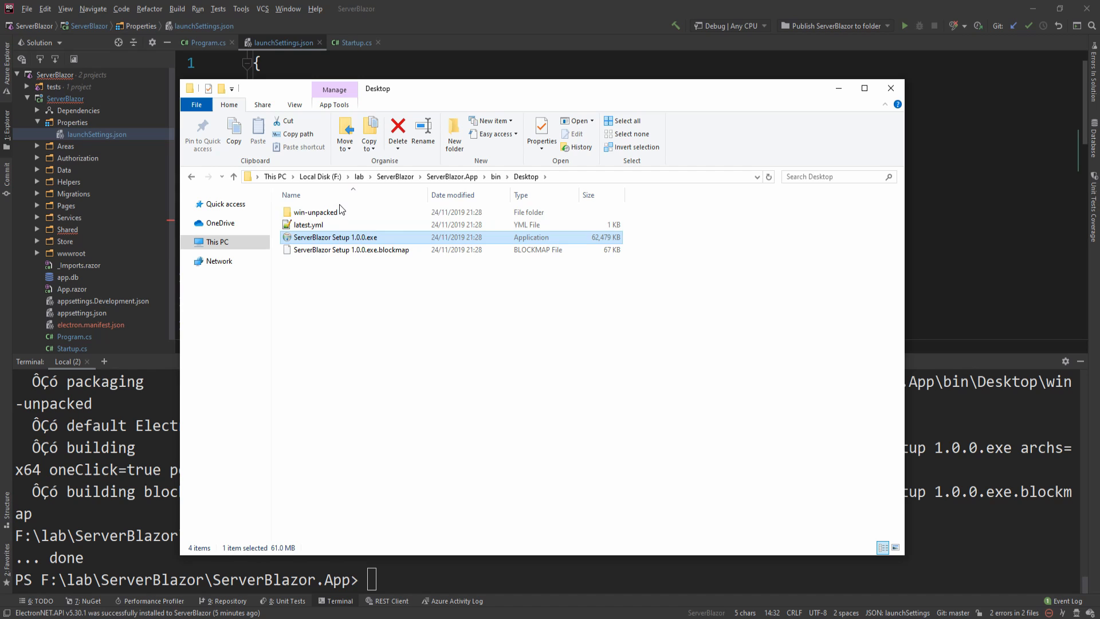
Open win-unpacked, select ServerBlazor.exe, then enter its resources folder
double_click(316, 211)
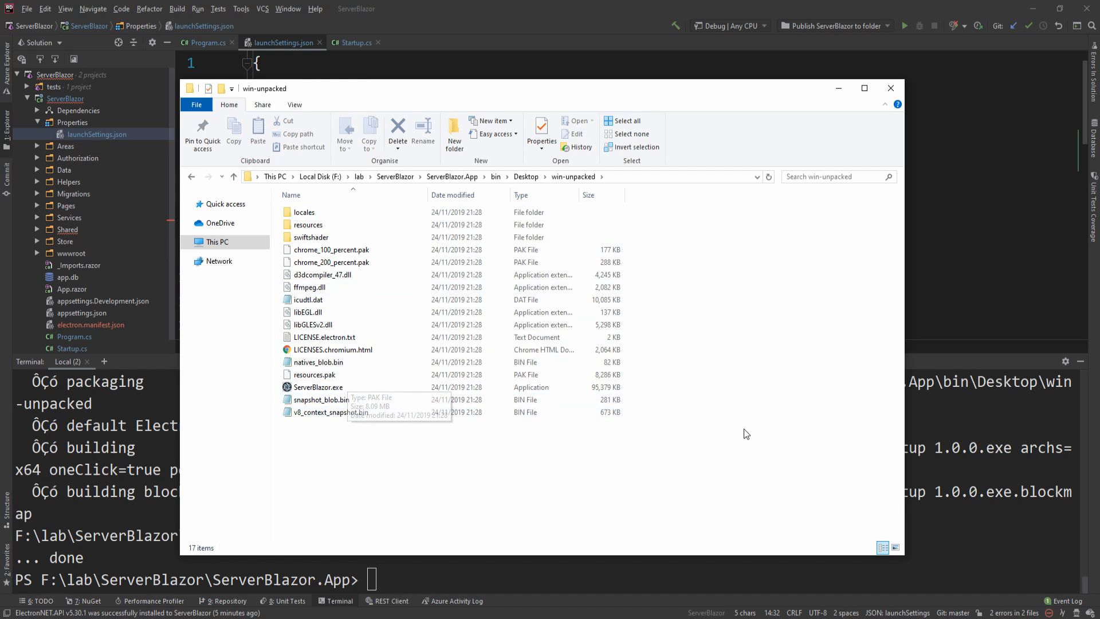
left_click(319, 386)
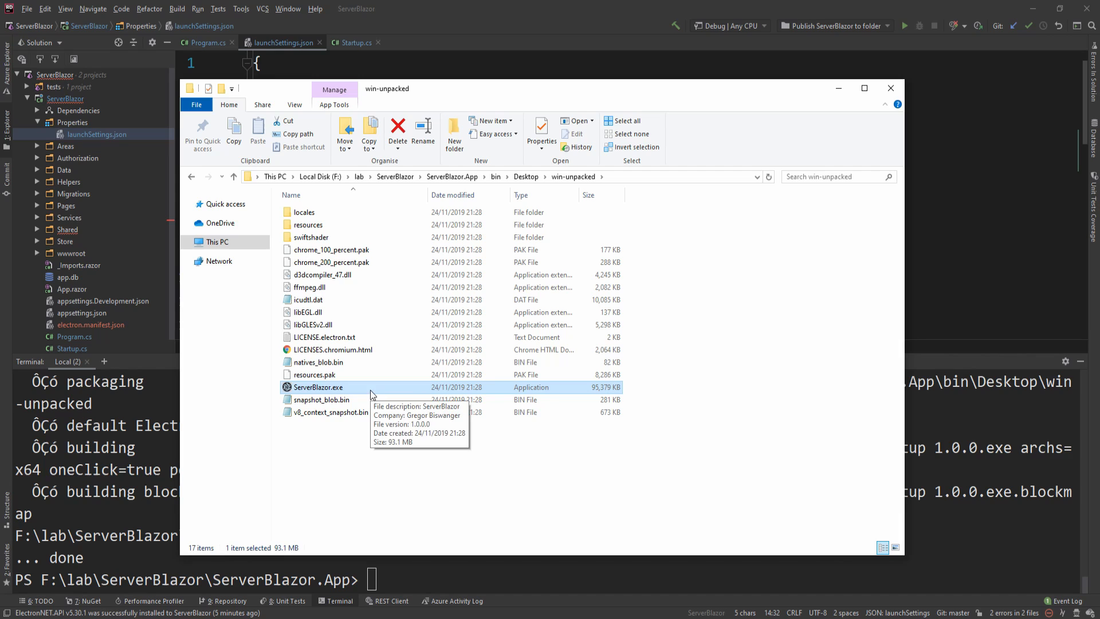
mouse_move(595, 392)
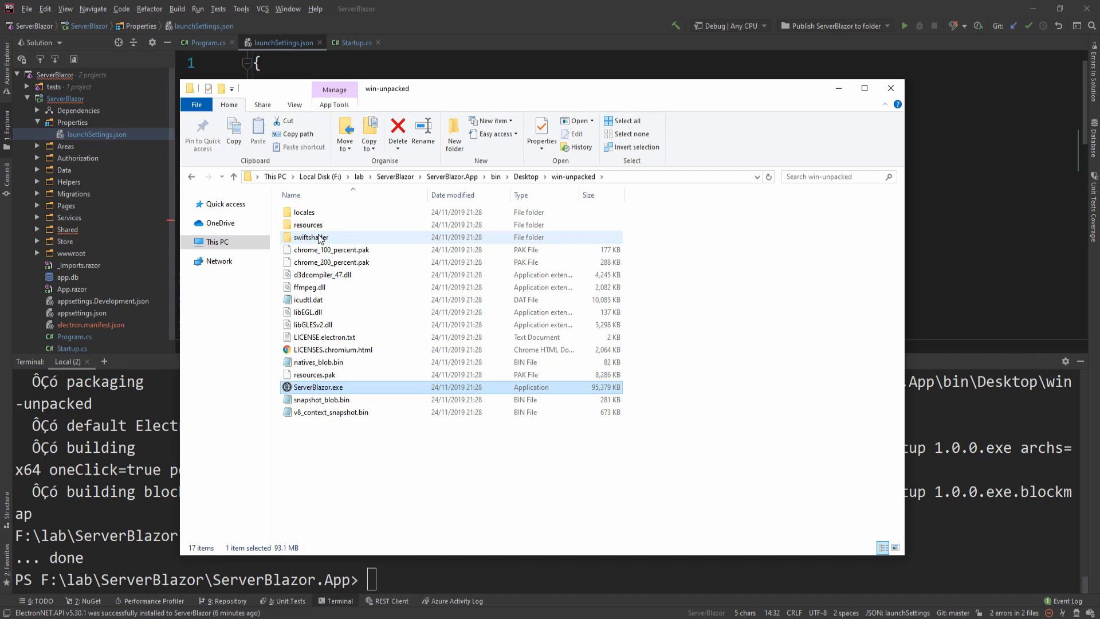
mouse_move(311, 237)
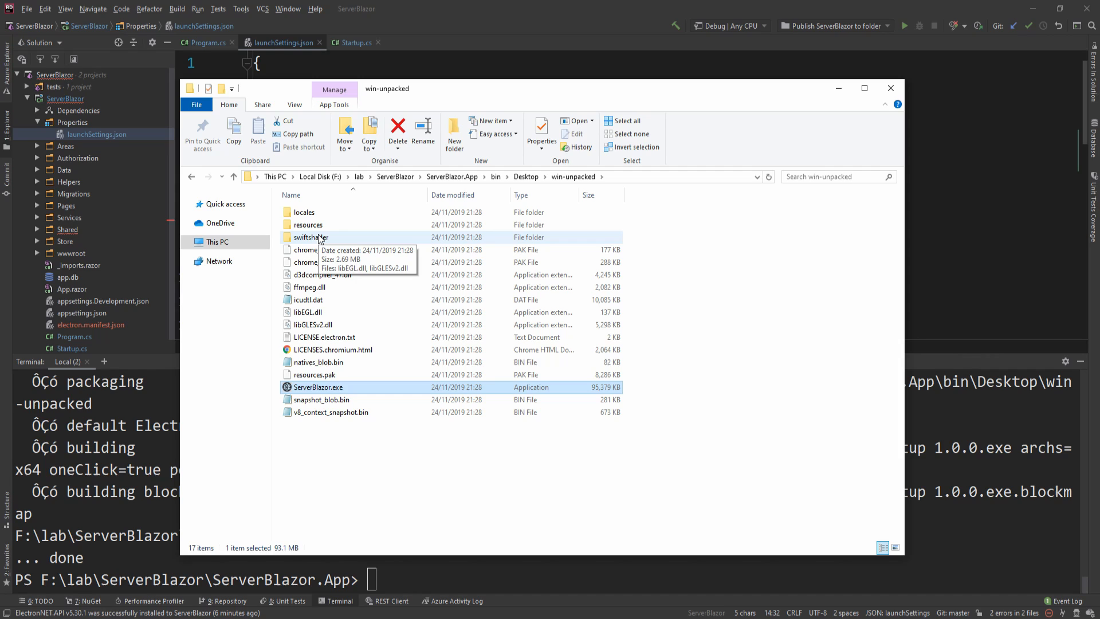
double_click(308, 224)
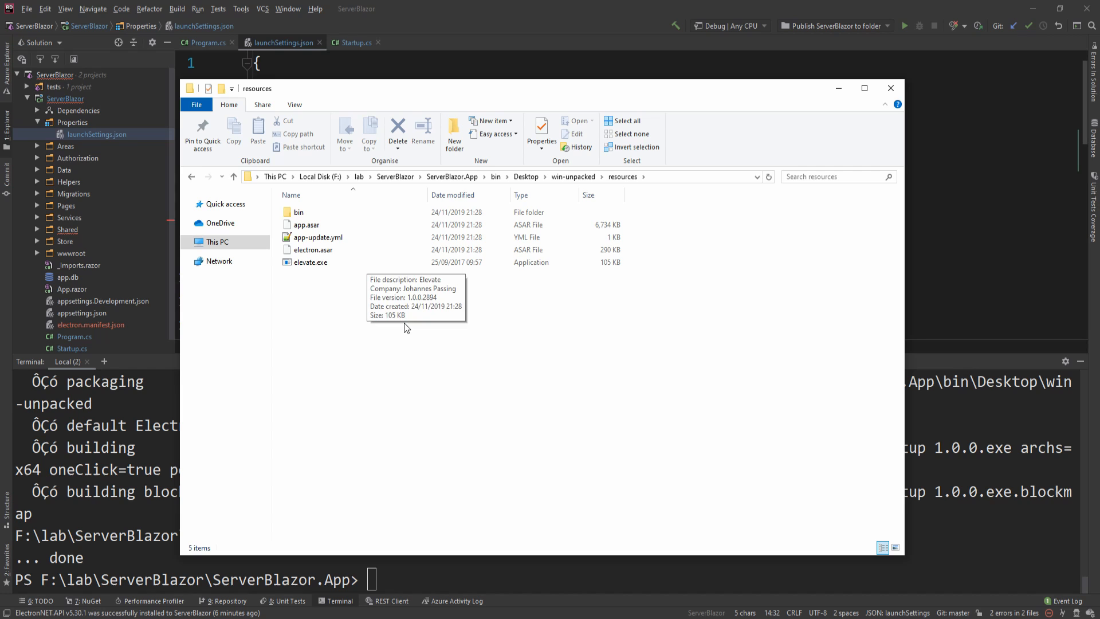
Browse the resources bin folder's bundled files, including wwwroot
double_click(299, 212)
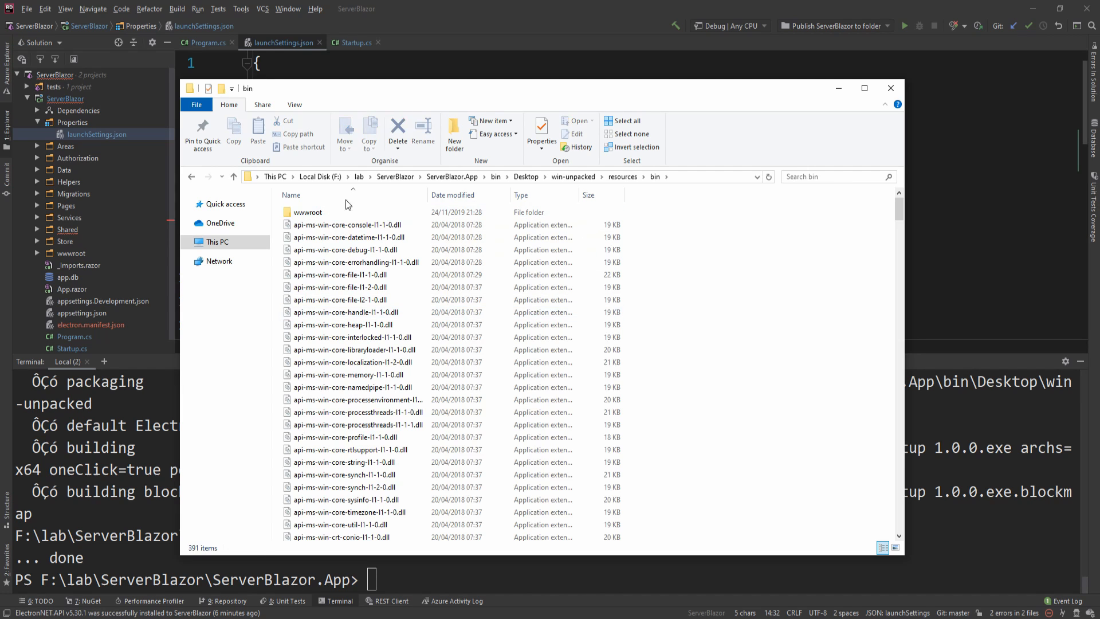
scroll("down", 3)
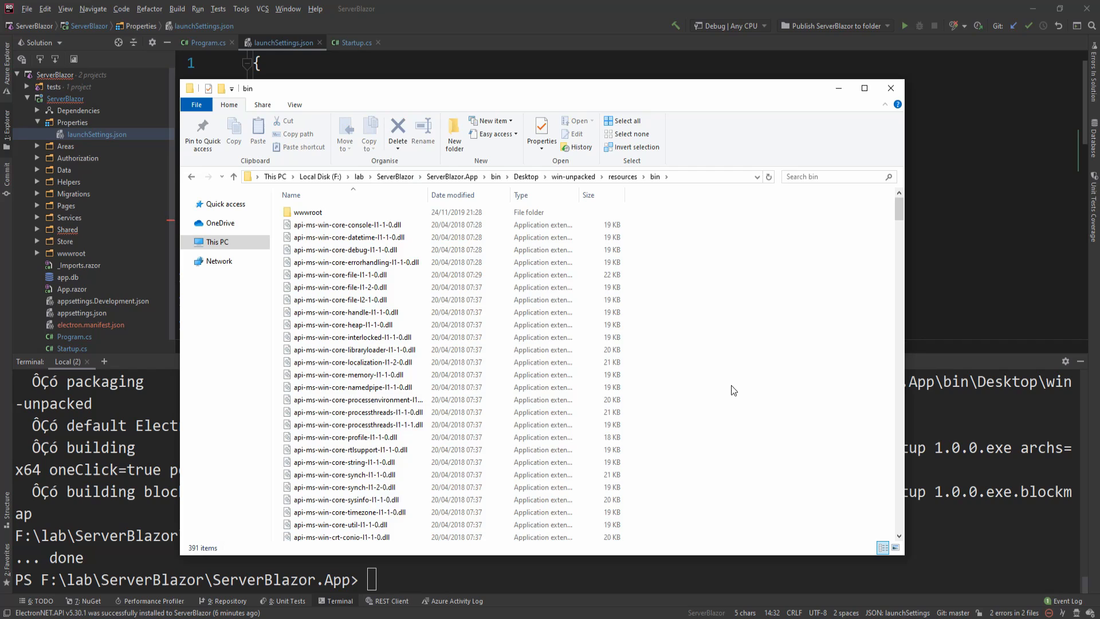
scroll("down", 3)
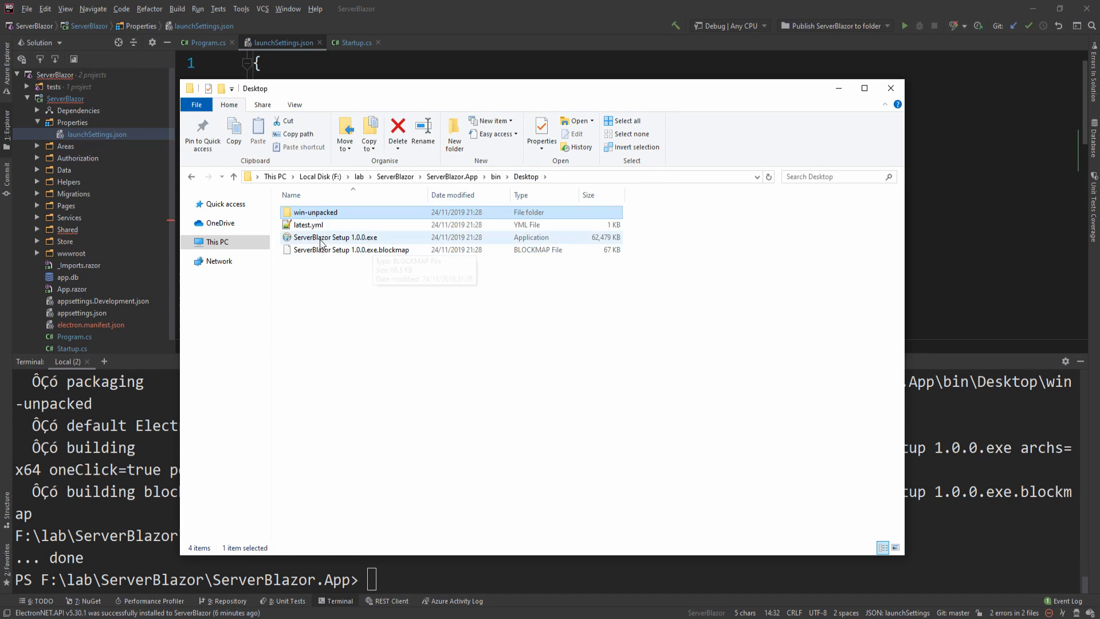
Select all 17 files of the unpacked app inside win-unpacked, starting from ServerBlazor.exe
double_click(315, 212)
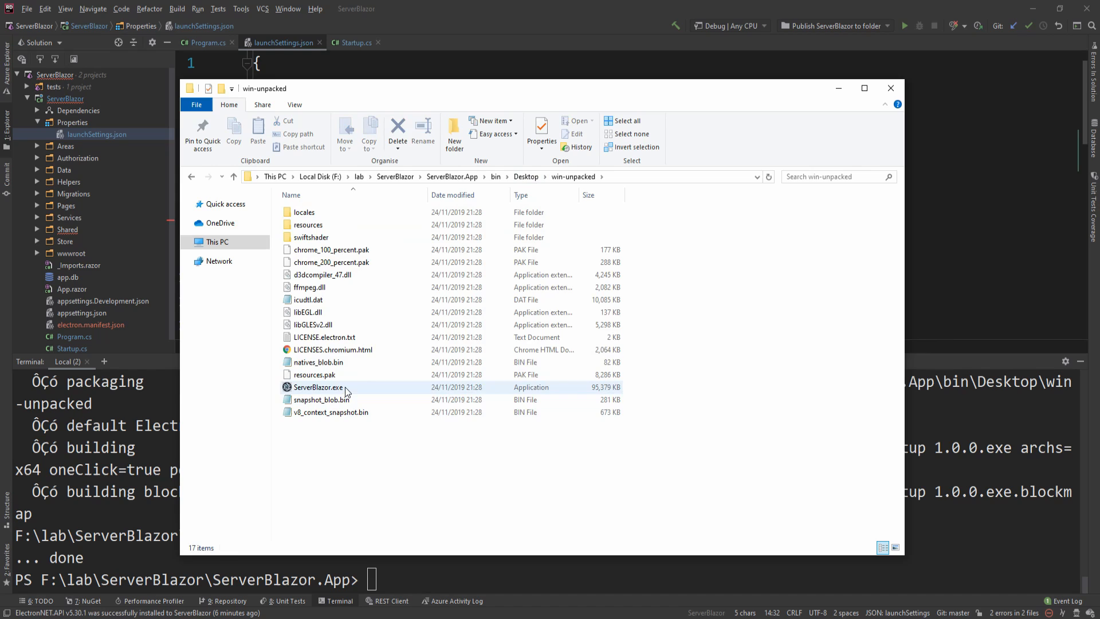
left_click(319, 388)
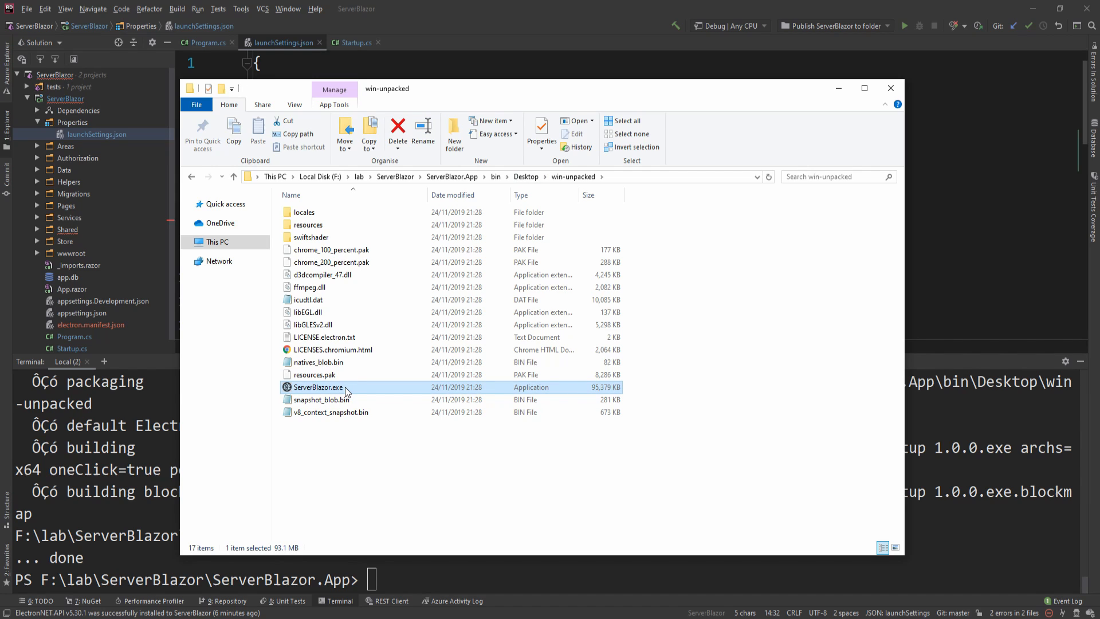
left_click(623, 120)
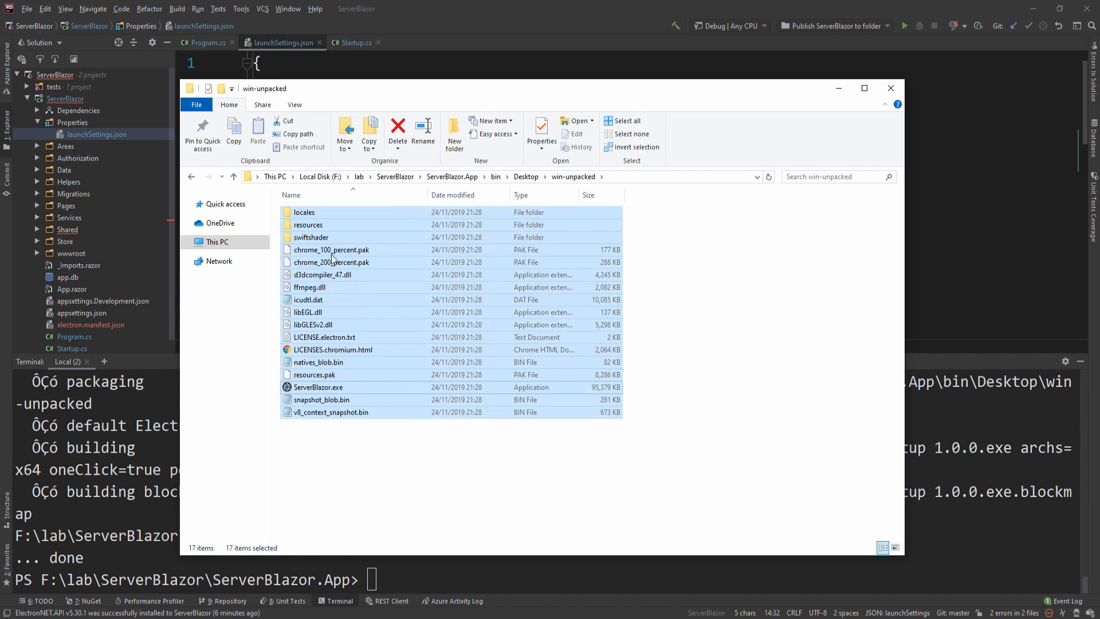